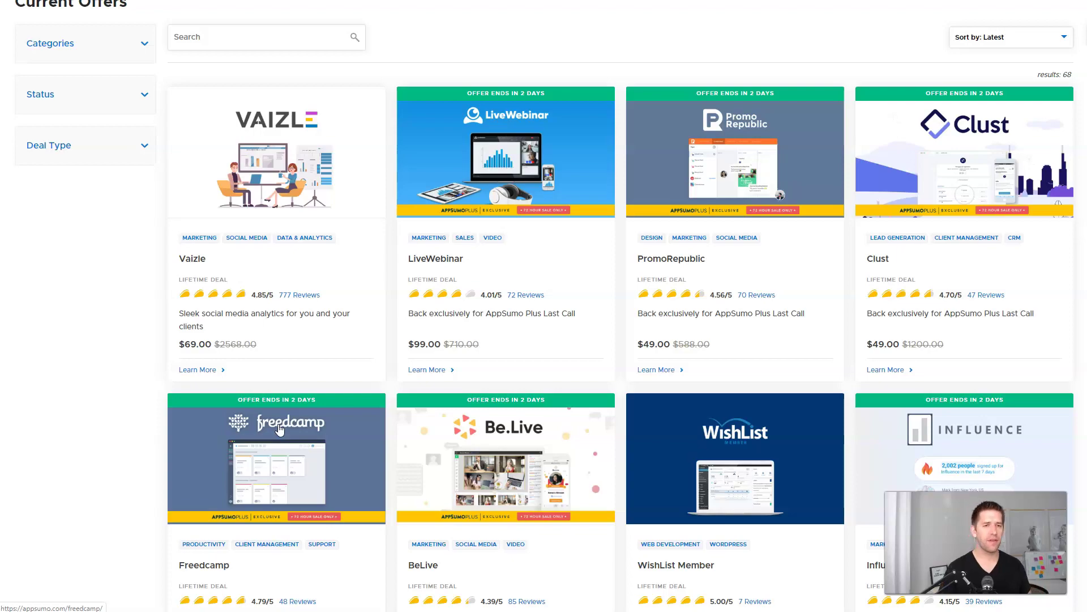
Browse the AppSumo deals and open the WishList Member $49 lifetime deal page
scroll(down, 3)
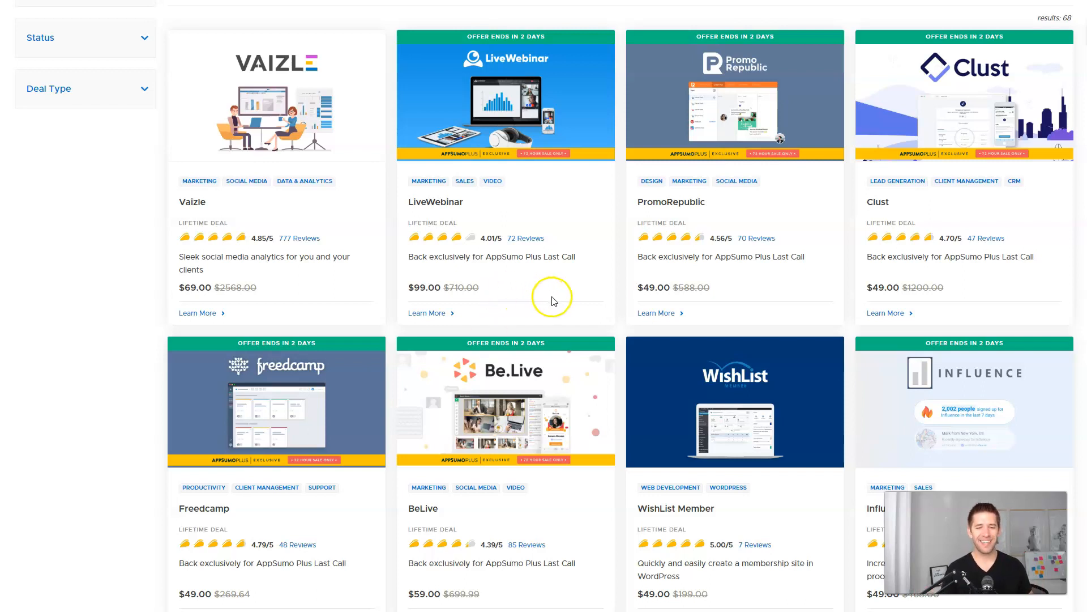
scroll(down, 3)
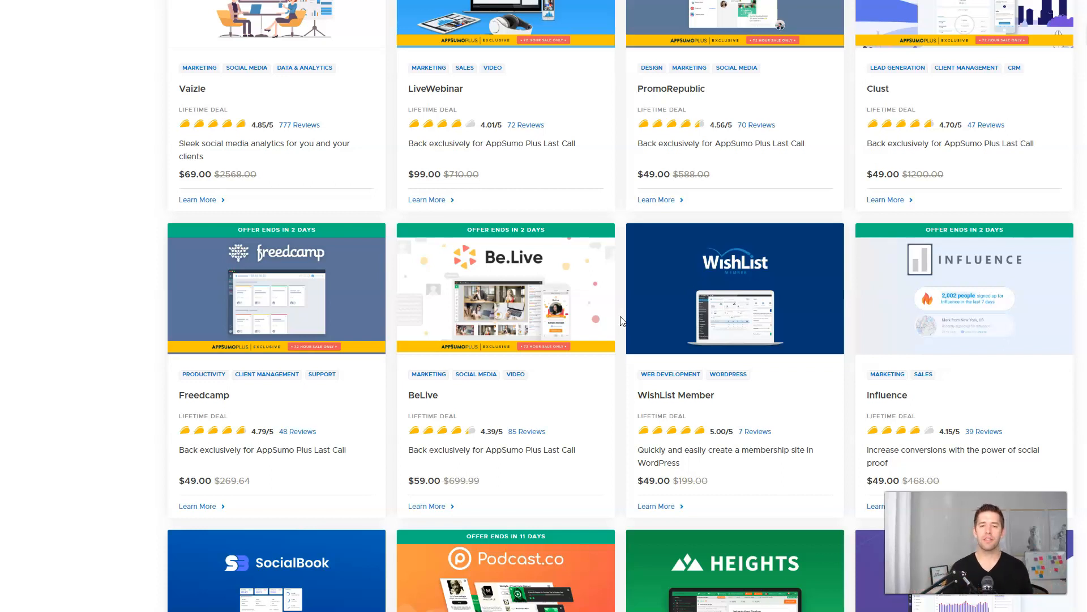
mouse_move(711, 297)
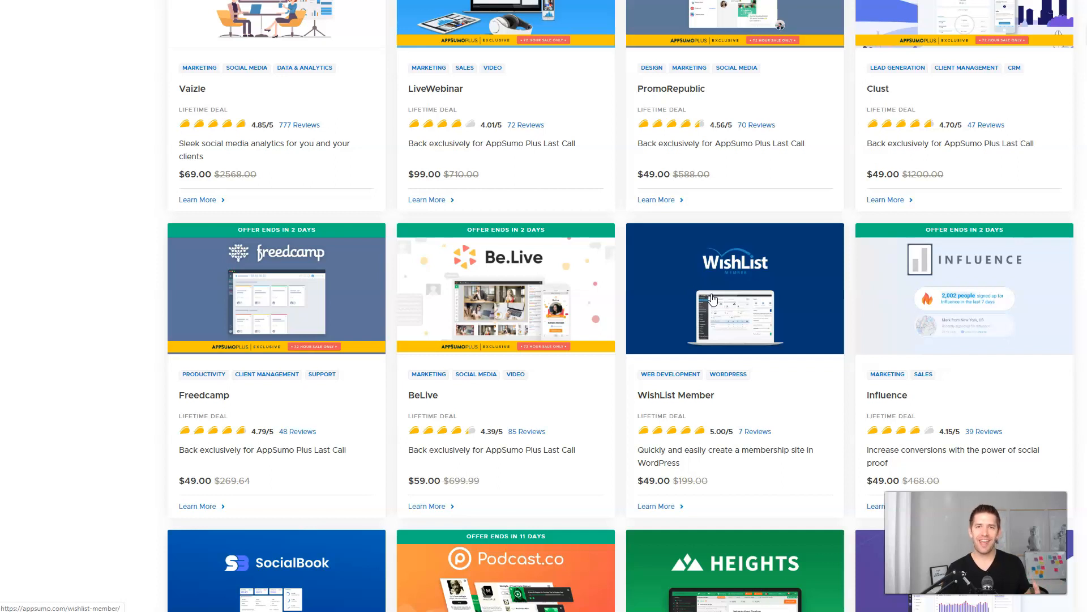
click(711, 297)
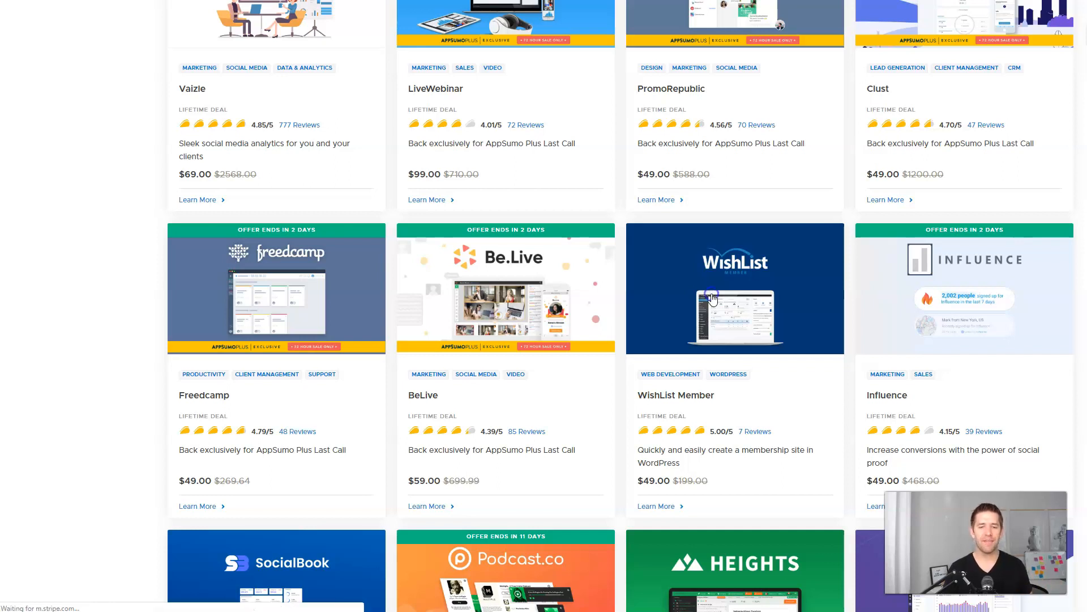
click(712, 299)
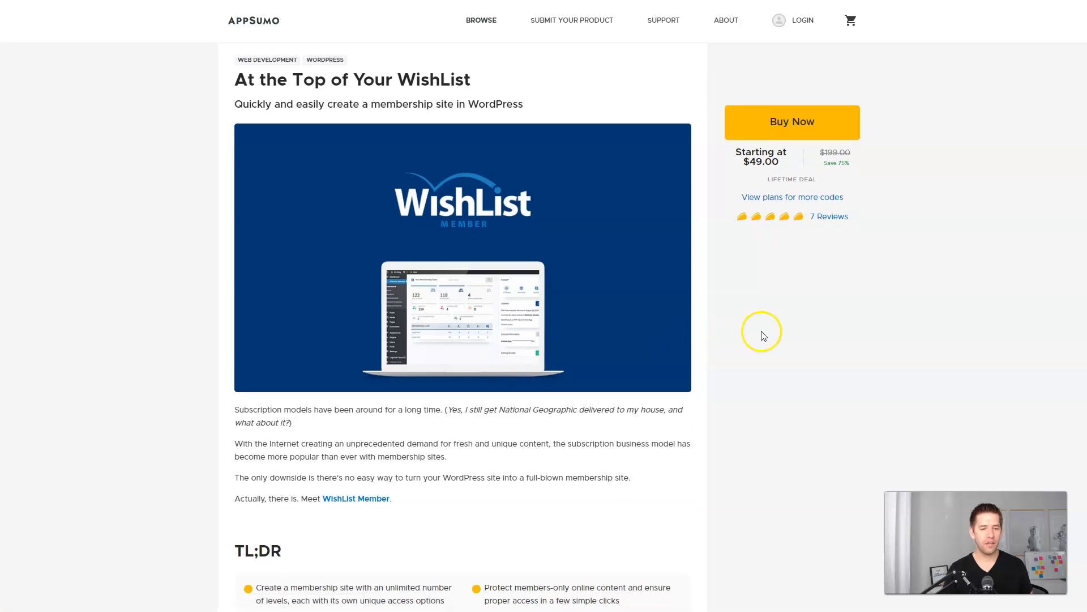
Scroll through the deal's membership-plugin description and TL;DR section
scroll(down, 3)
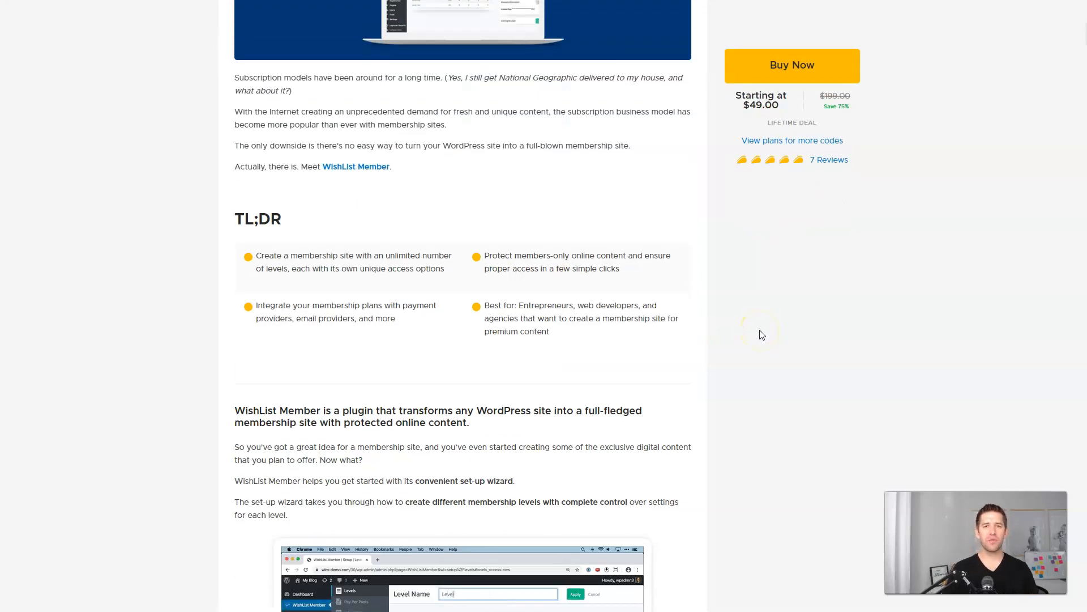
scroll(down, 3)
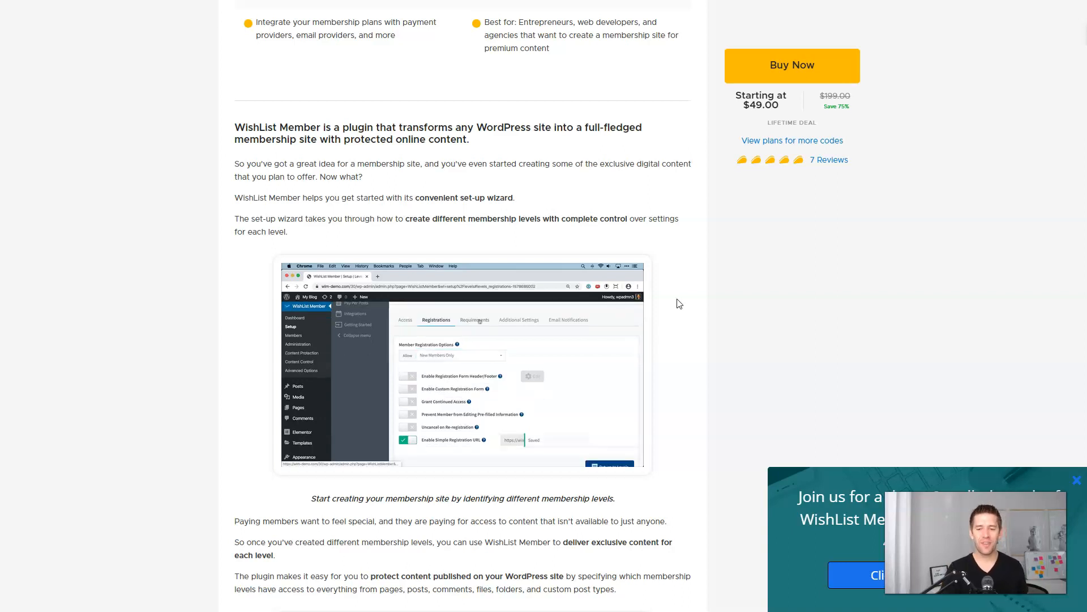
click(519, 320)
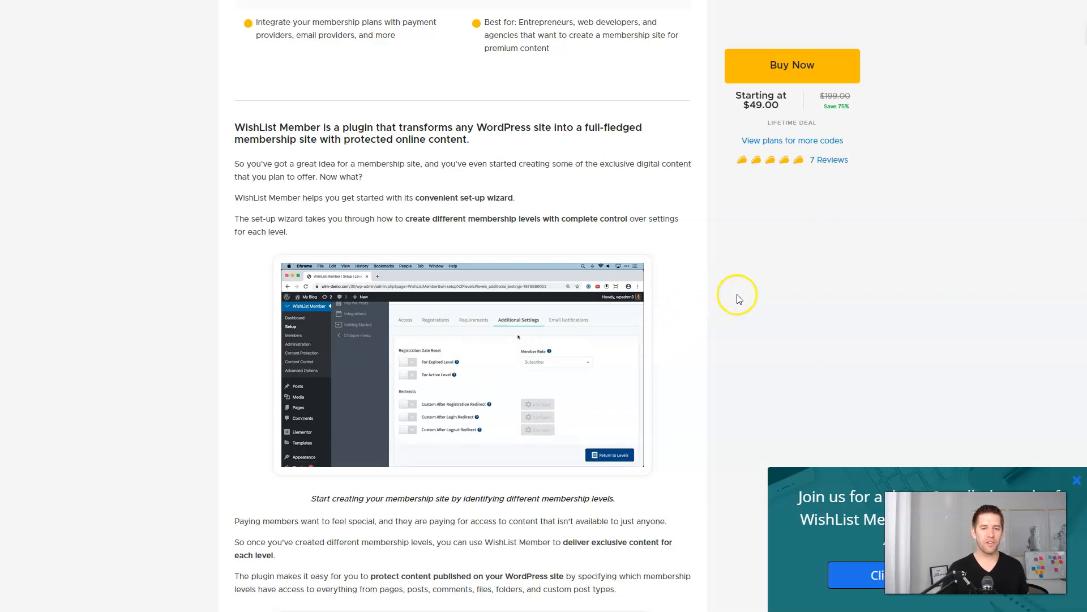
click(569, 319)
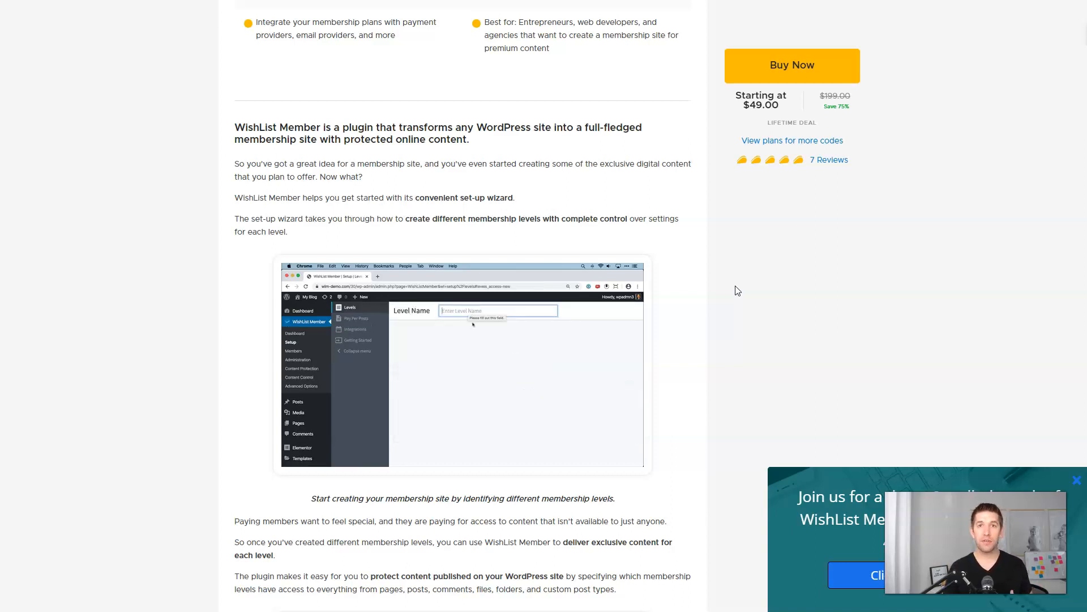
text(Level)
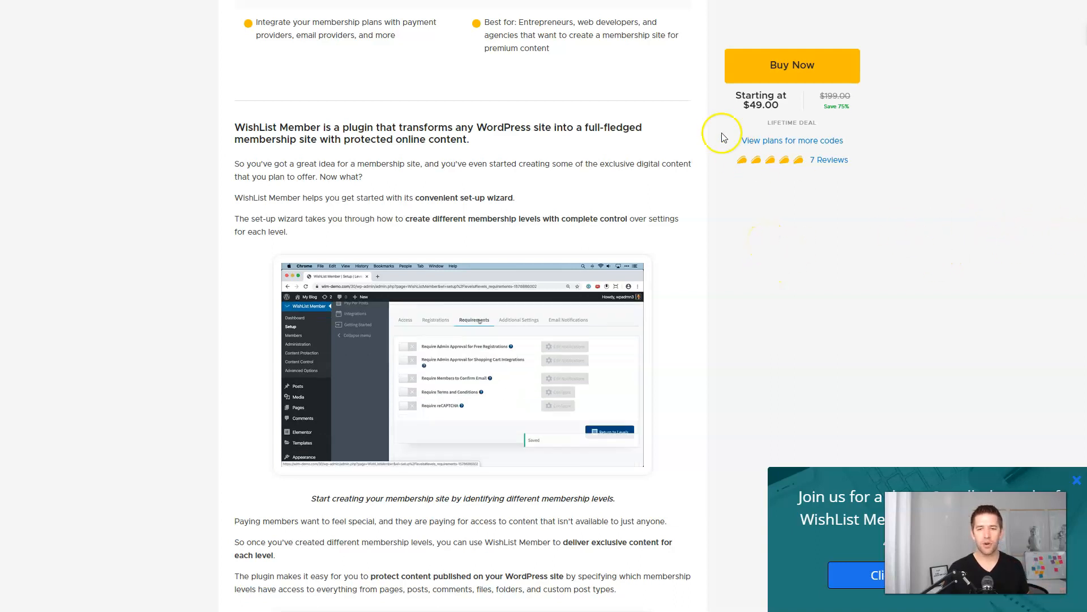
scroll(down, 3)
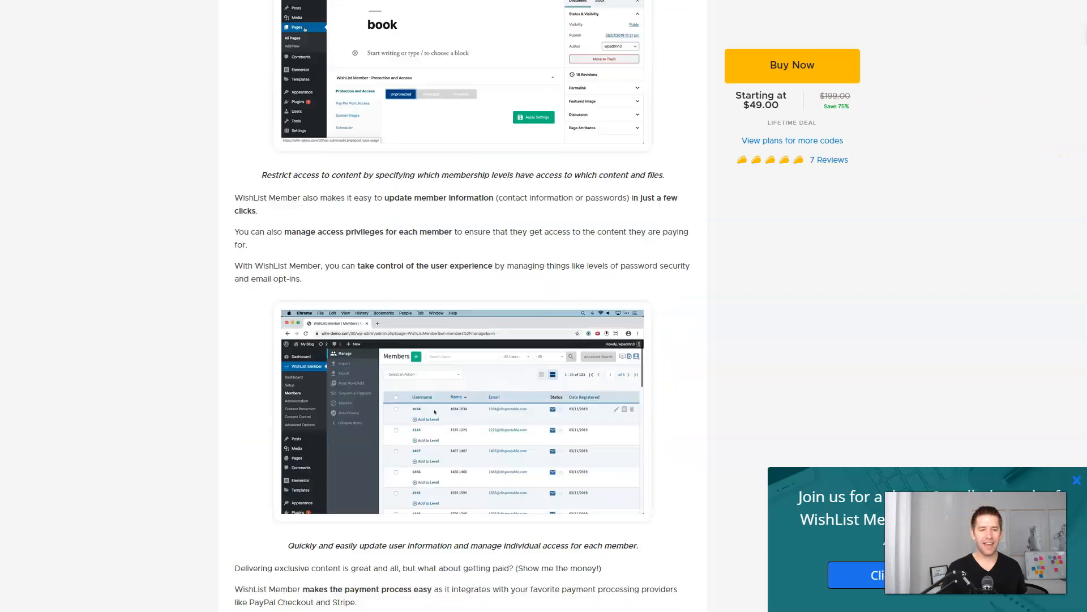
scroll(down, 3)
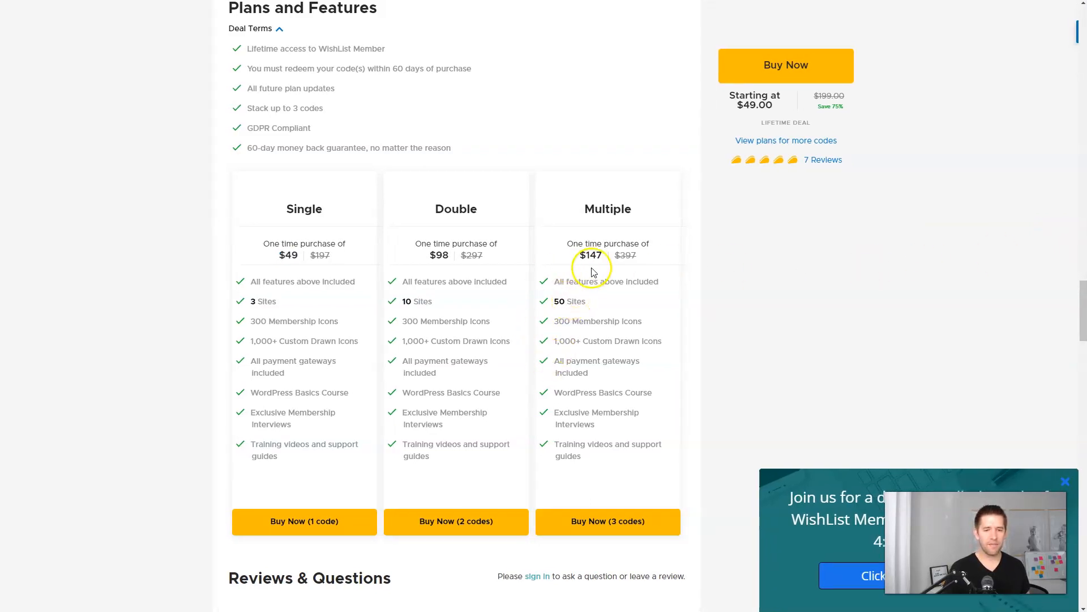
double_click(591, 255)
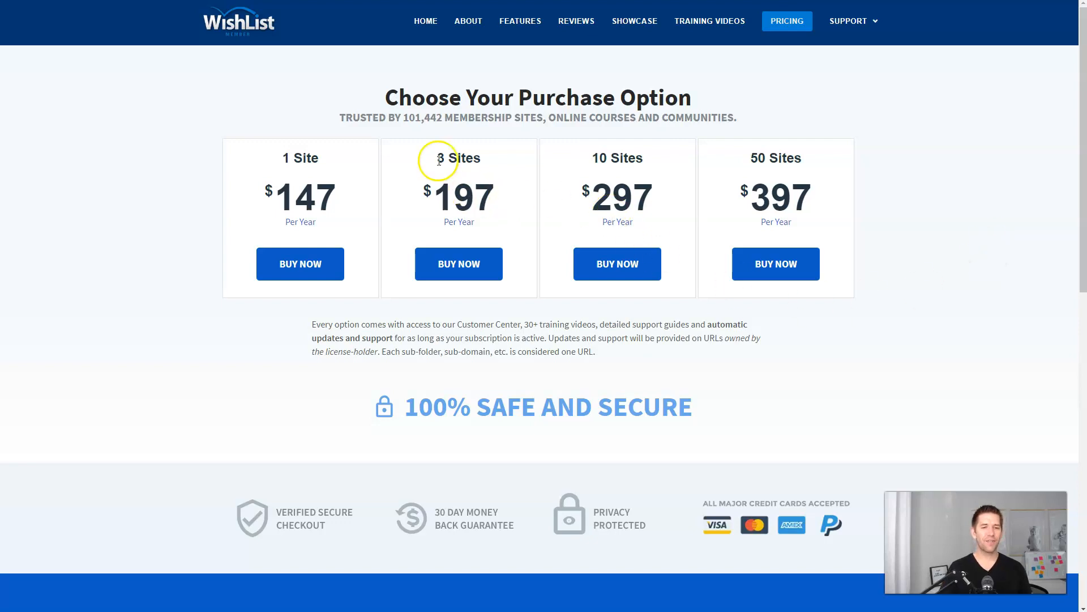
mouse_move(462, 204)
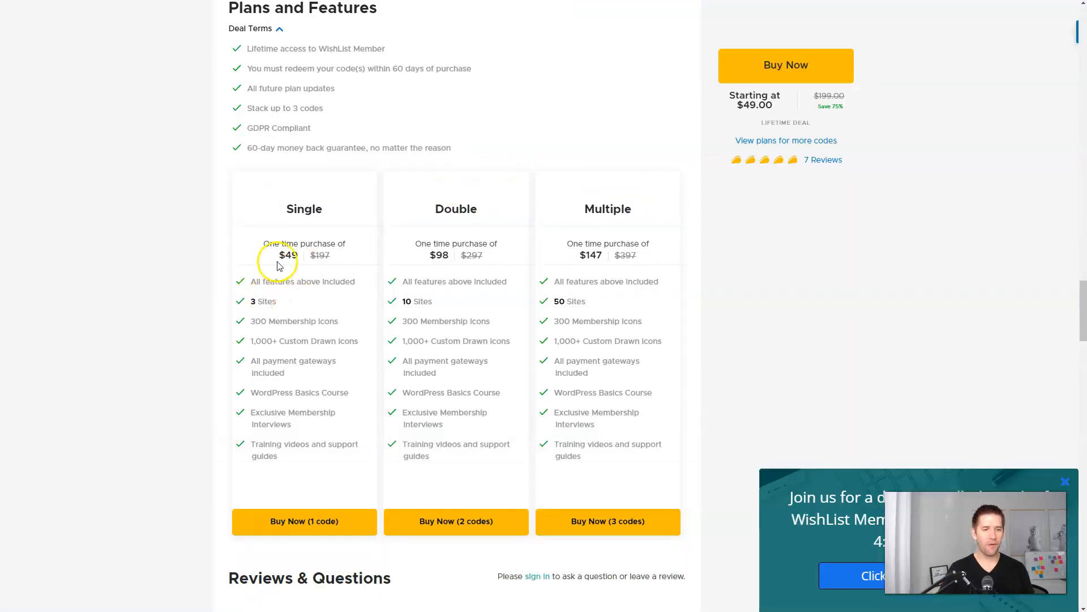
mouse_move(334, 351)
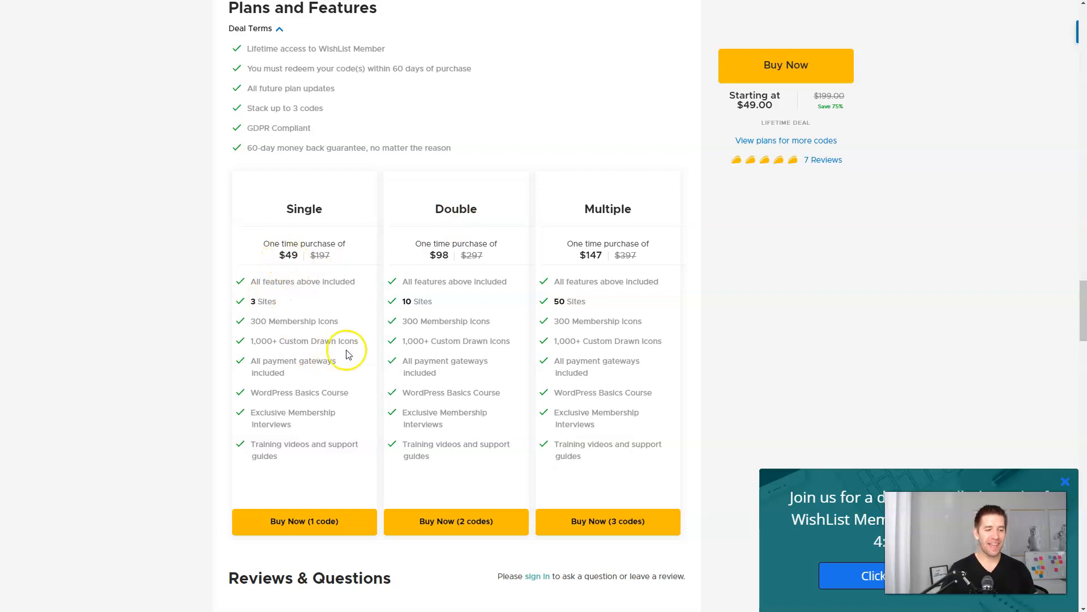
mouse_move(330, 322)
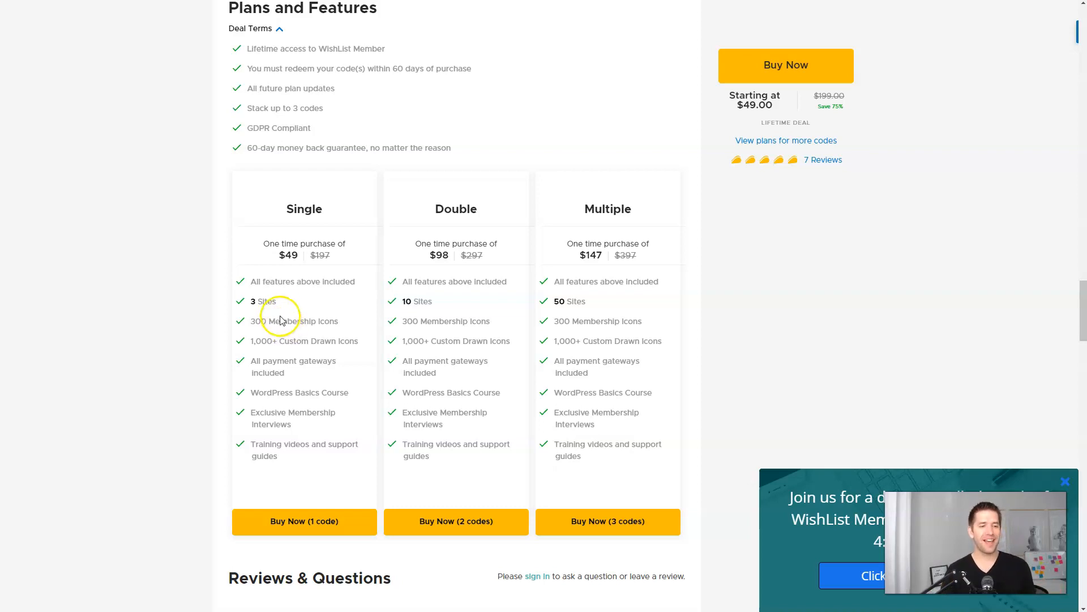
mouse_move(290, 278)
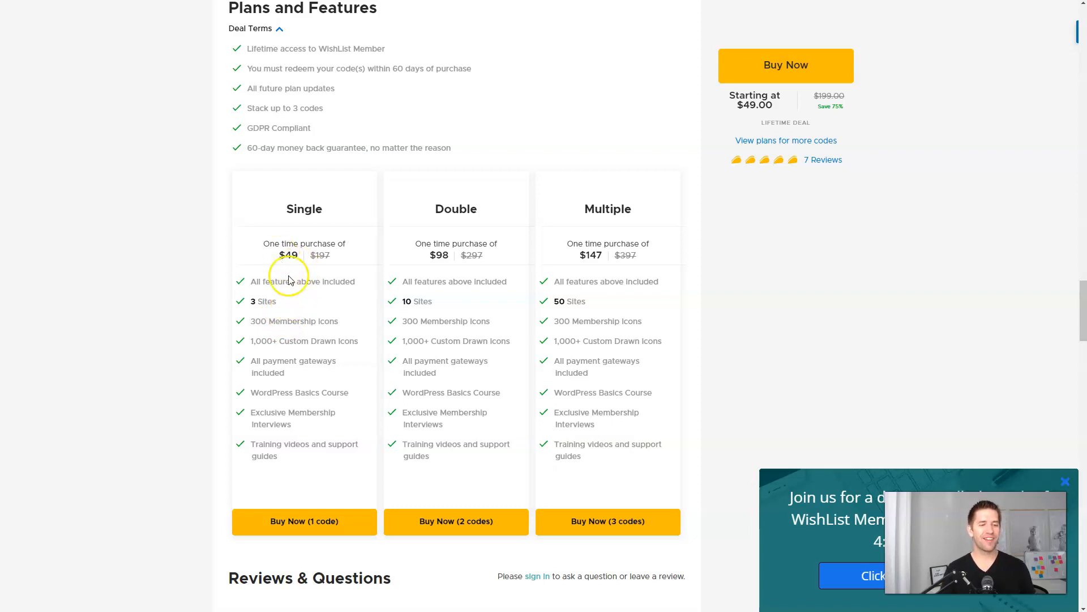
scroll(down, 3)
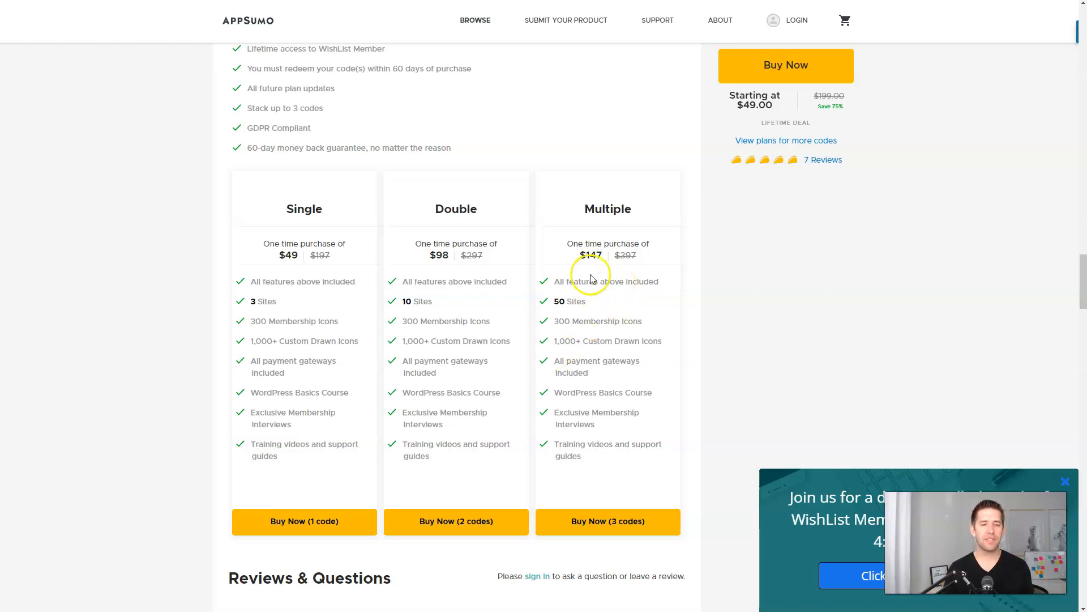
mouse_move(539, 203)
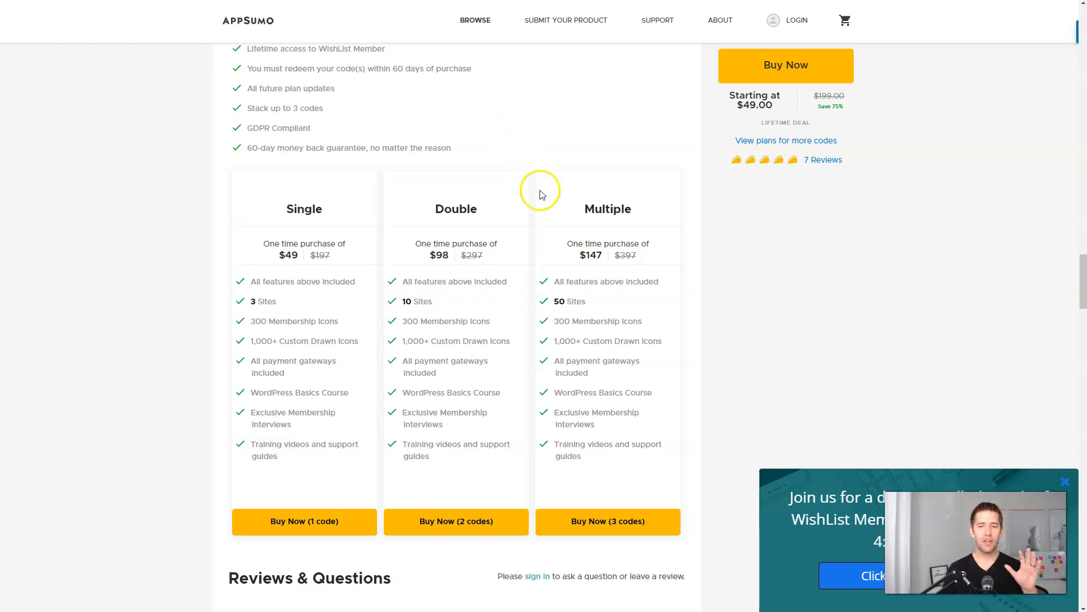
mouse_move(551, 167)
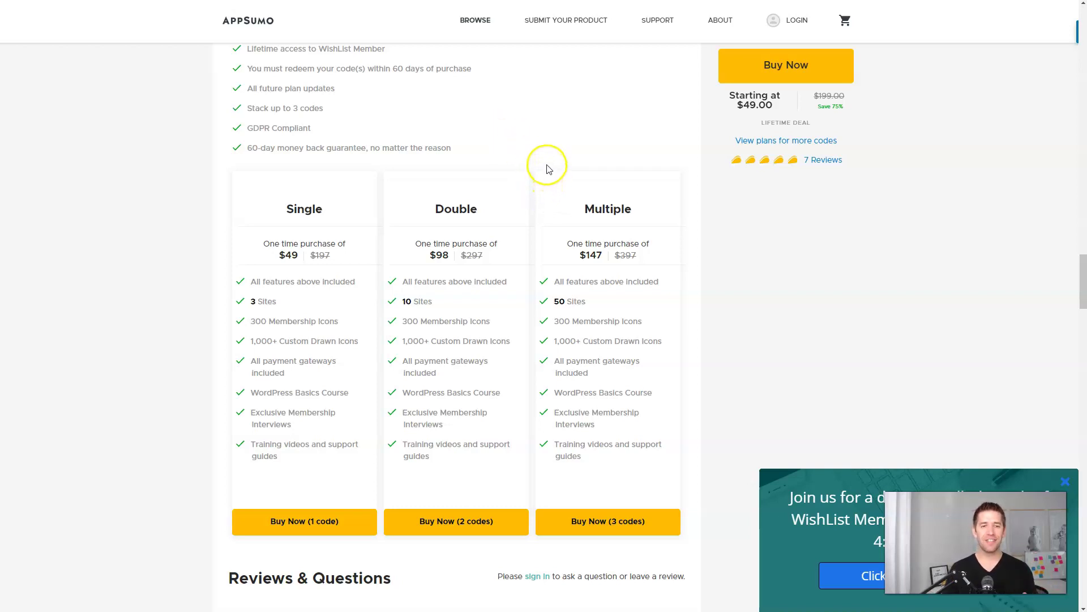
mouse_move(555, 138)
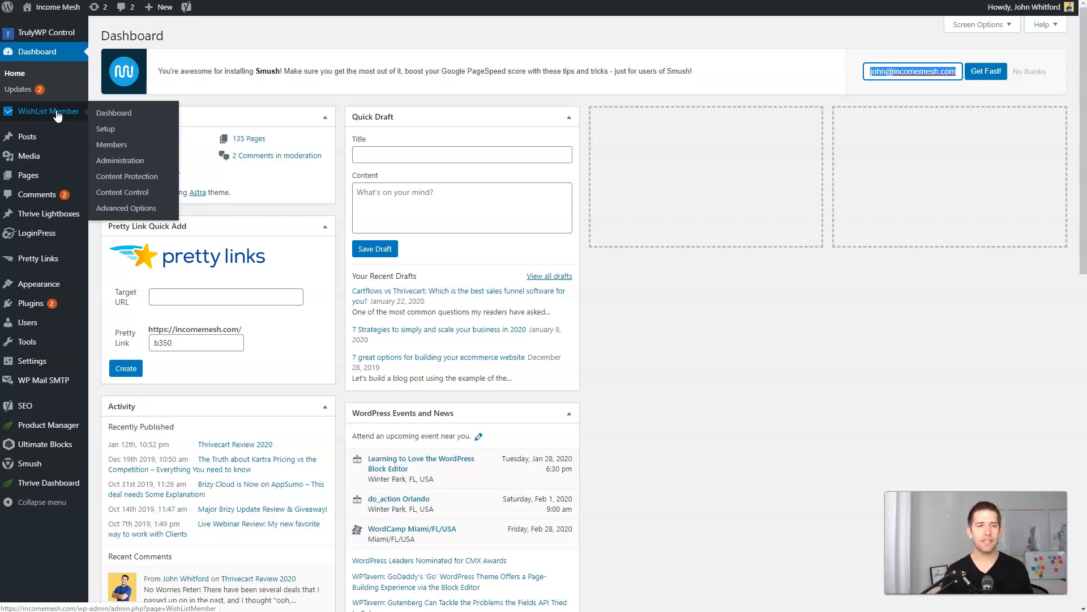
Show WishList Member's Membership Levels page listing Elementor Hero and Kartra Bonus
click(106, 128)
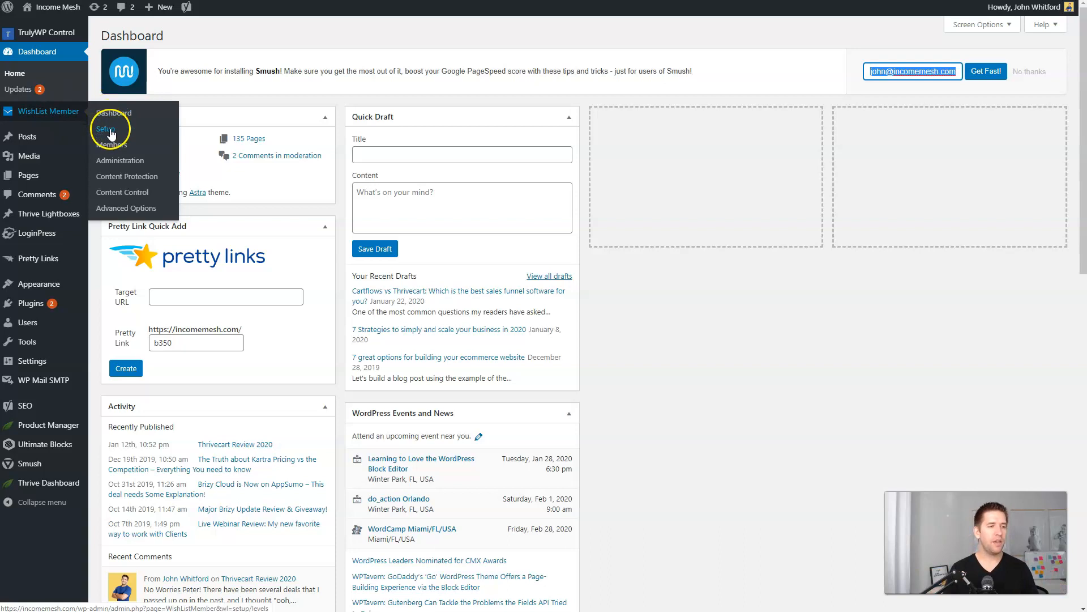
click(111, 128)
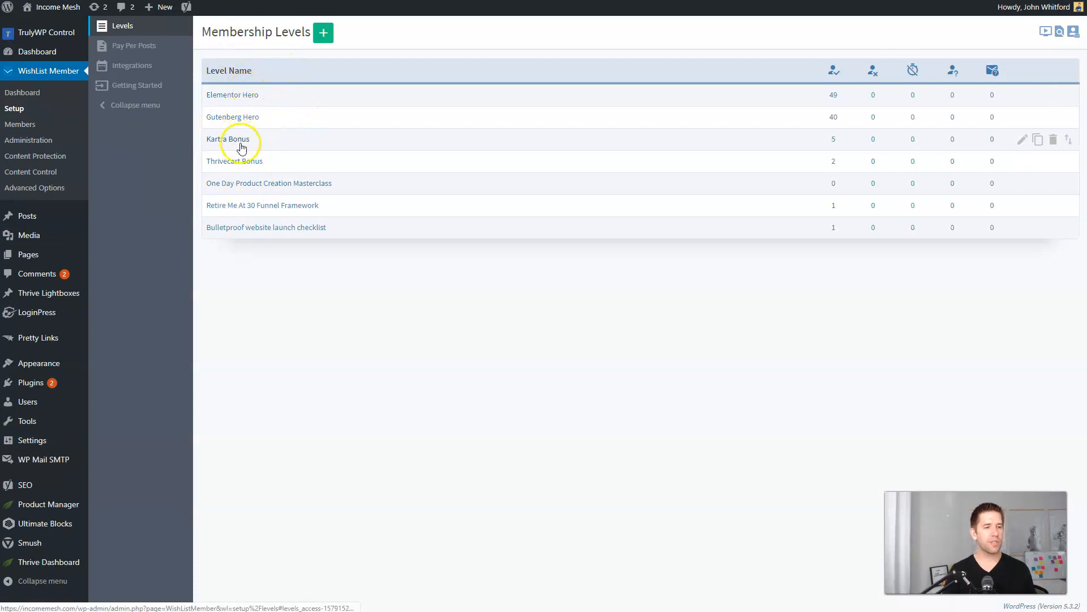
mouse_move(347, 151)
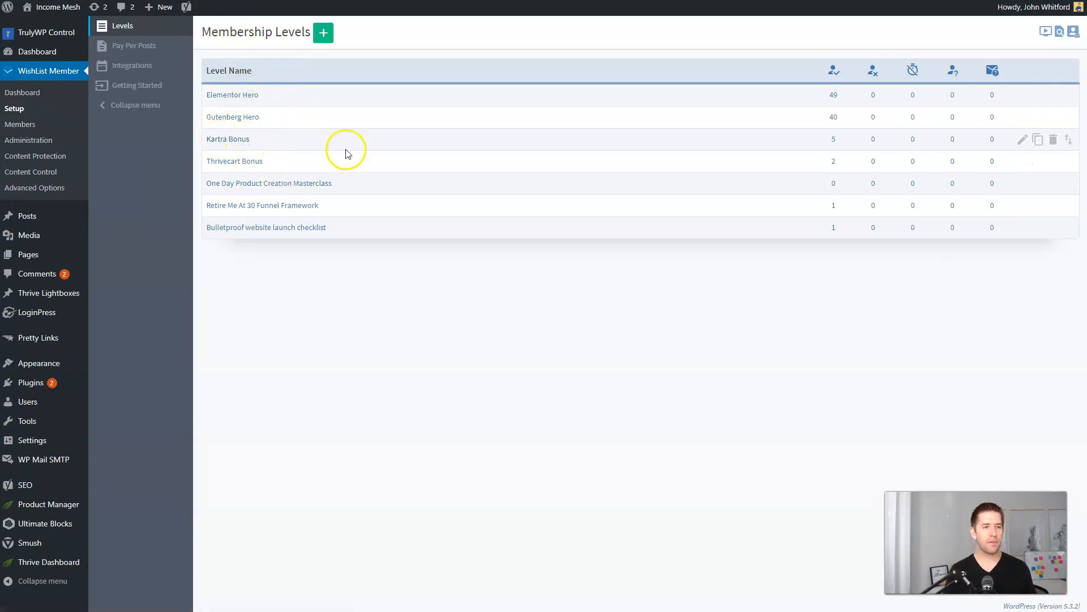
mouse_move(382, 284)
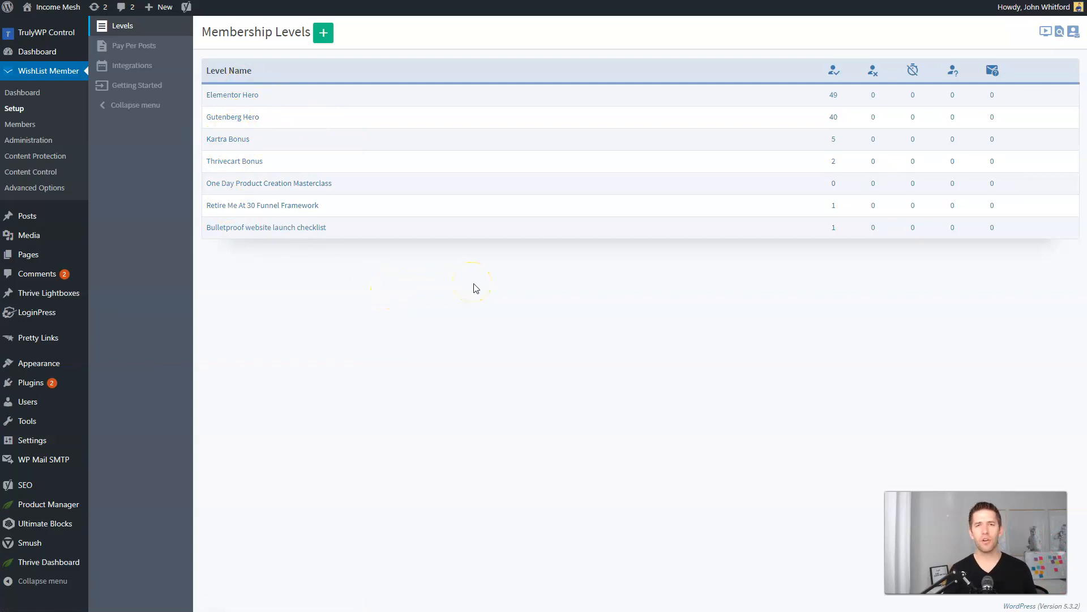
mouse_move(136, 68)
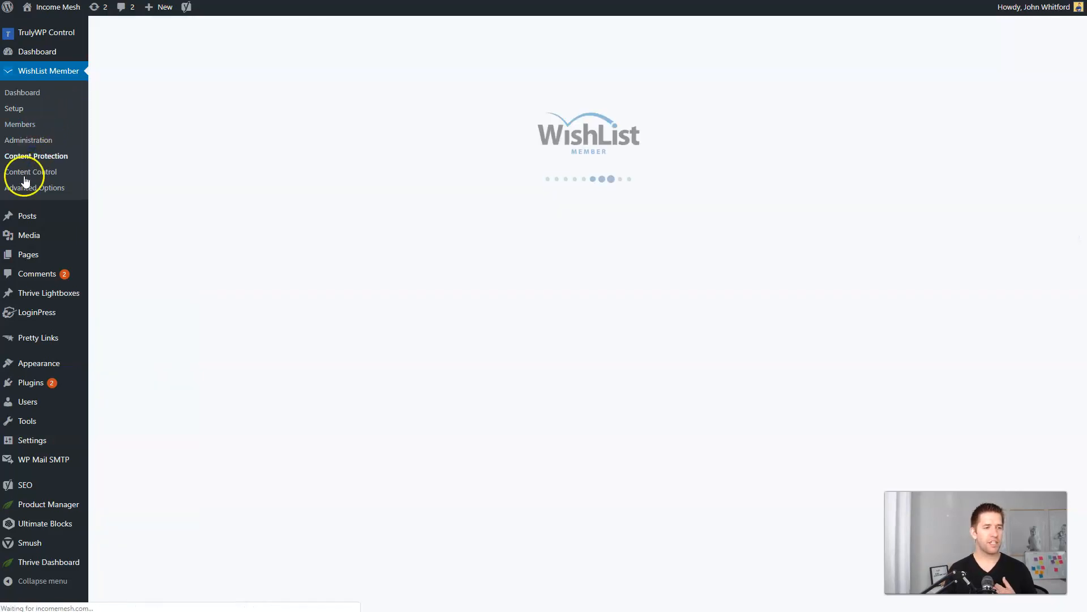
View Content Protection's posts with their levels, then return to the Setup area
click(31, 172)
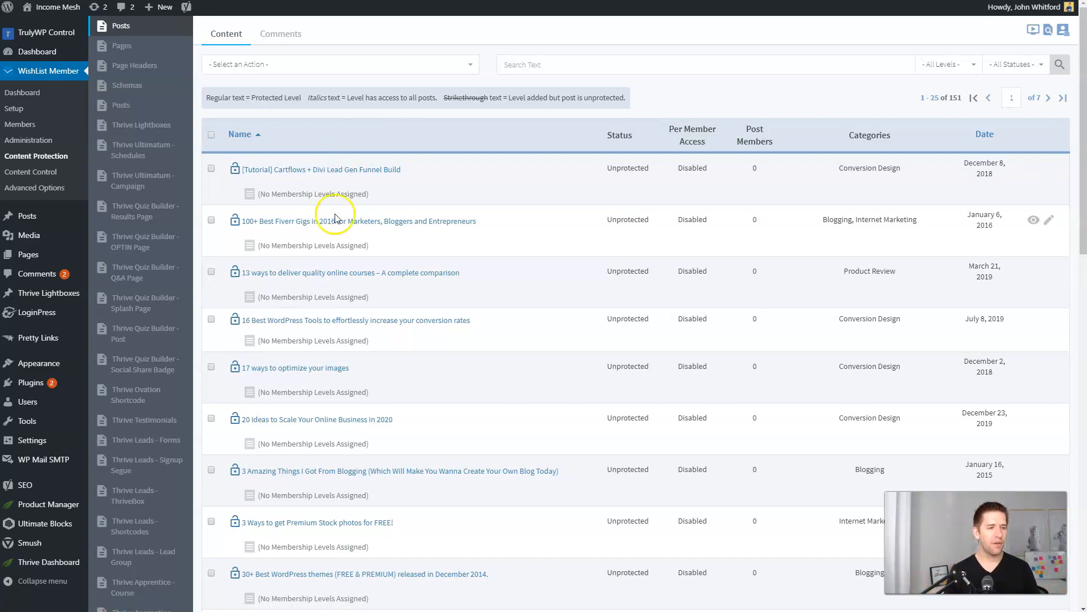
mouse_move(408, 55)
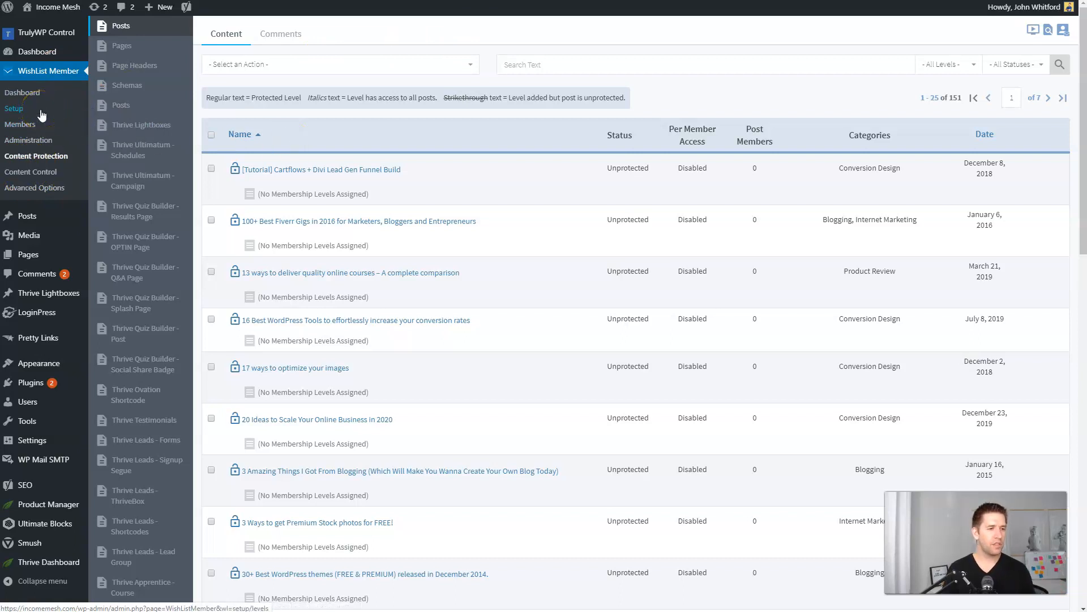
click(14, 109)
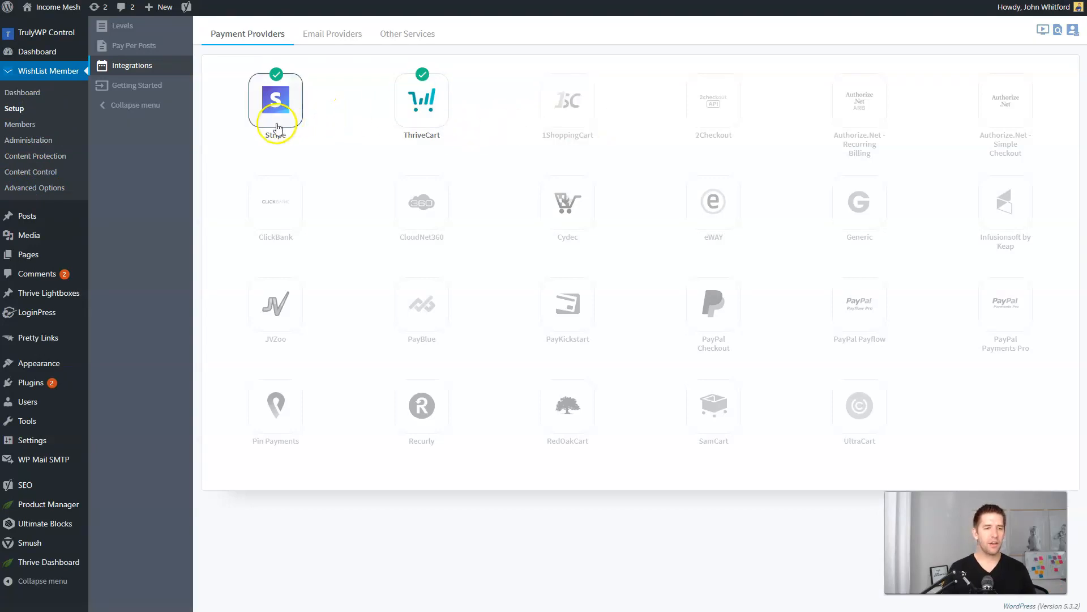
mouse_move(748, 121)
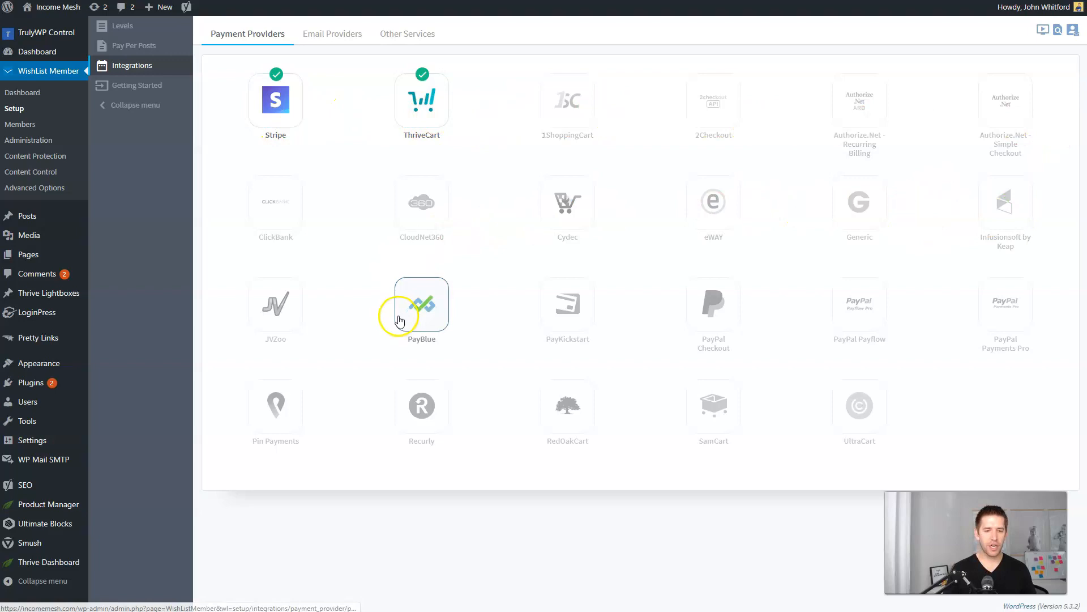
mouse_move(364, 309)
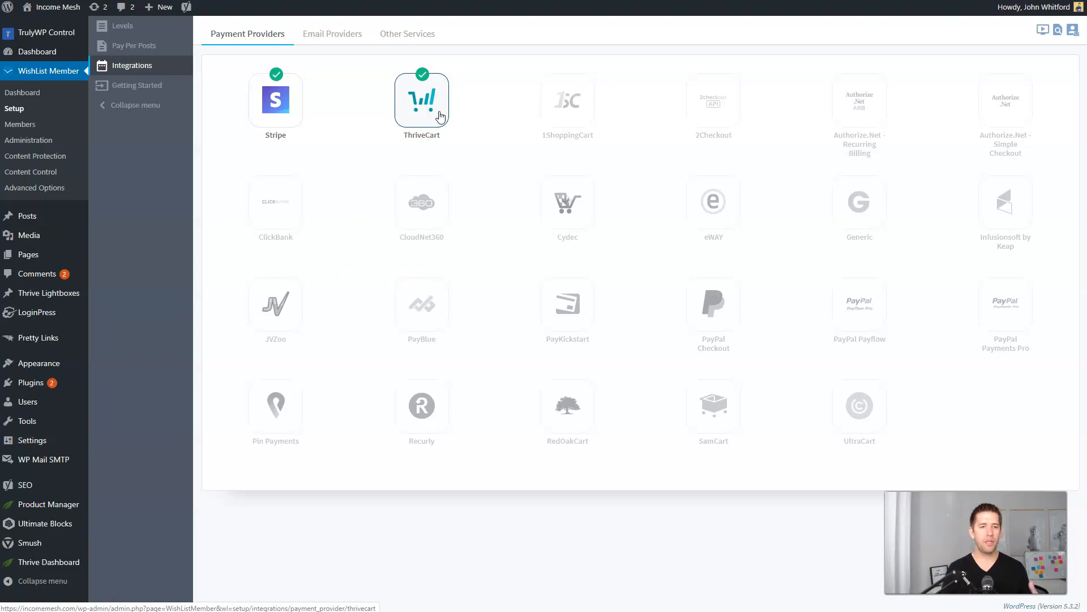
mouse_move(376, 107)
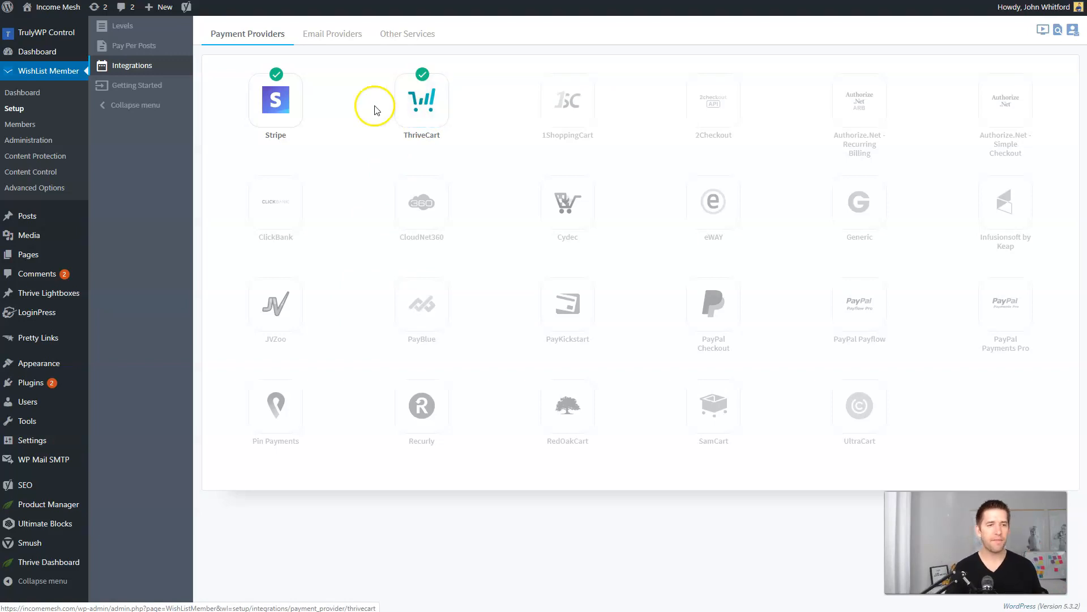
Show the Other Services integrations such as Easy Webinar, LearnDash, Zapier and WP Courseware
click(408, 34)
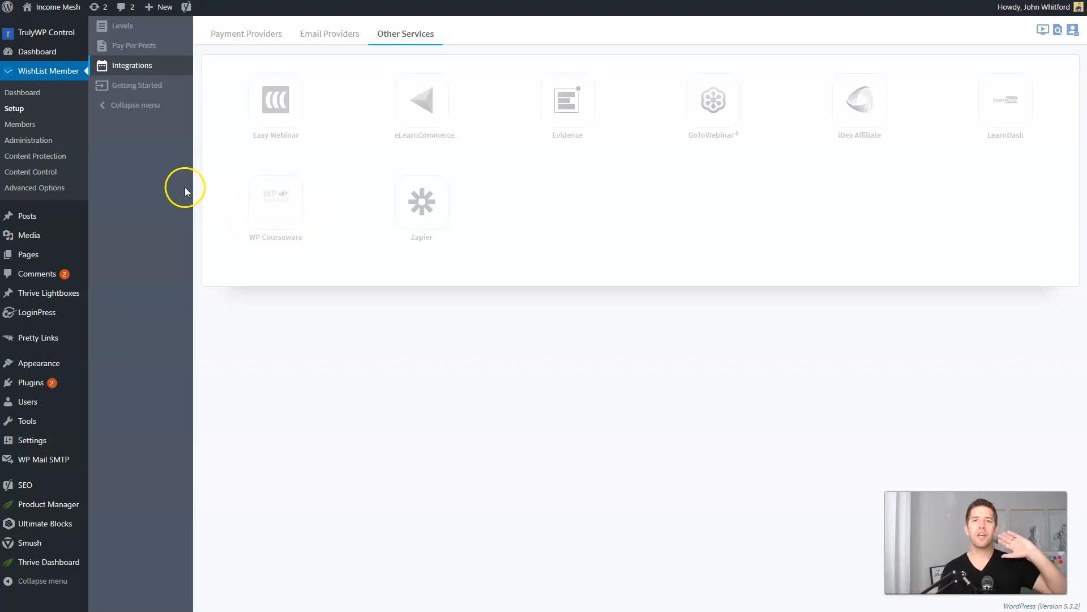
mouse_move(299, 237)
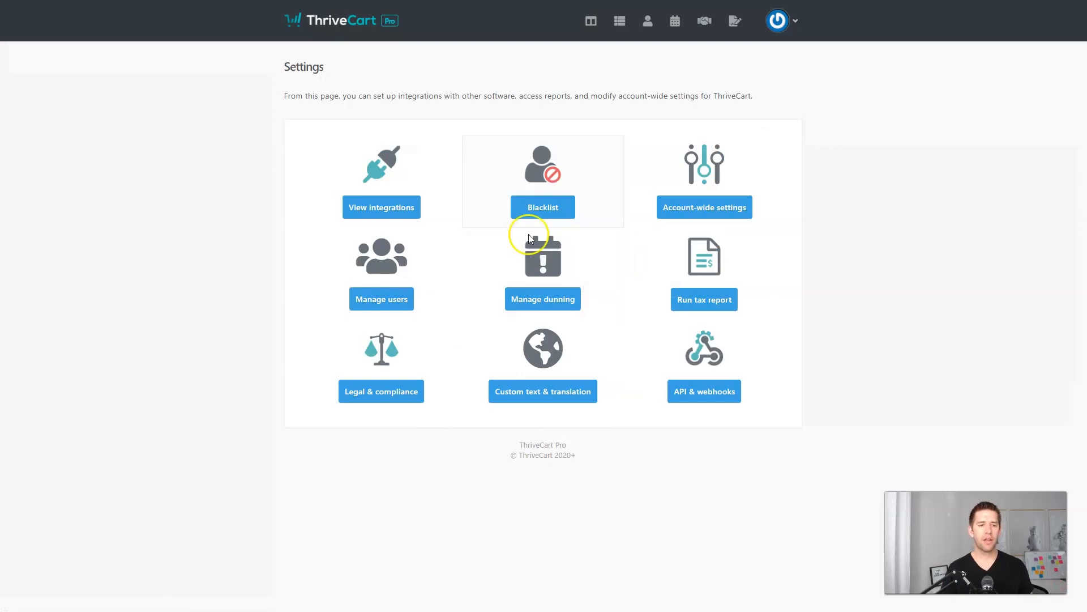
View the WishList Member integration's site and API key settings, then go back to Membership platforms
click(381, 208)
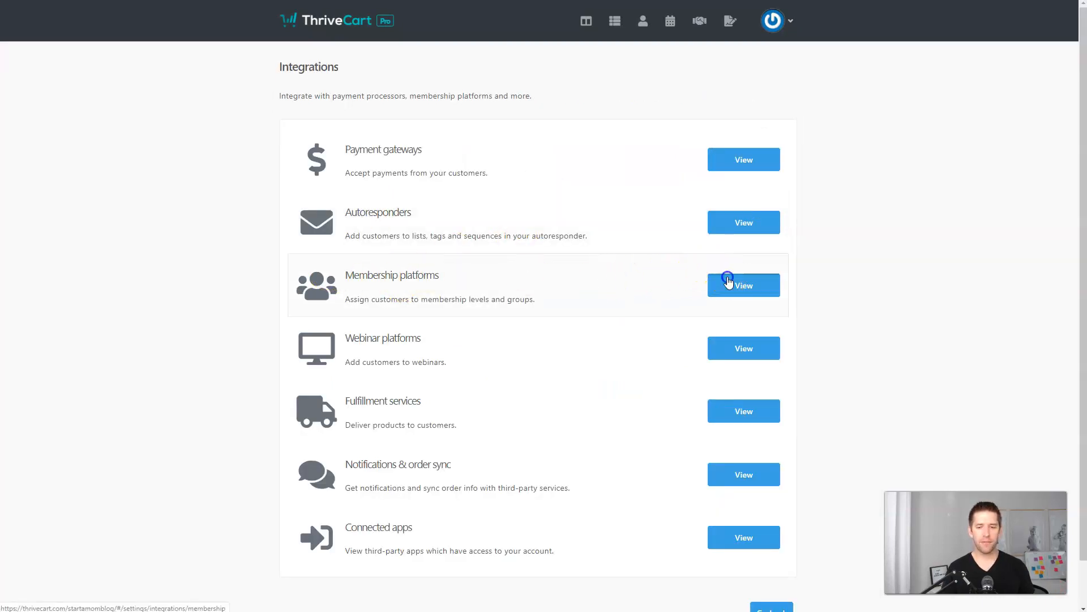
click(728, 281)
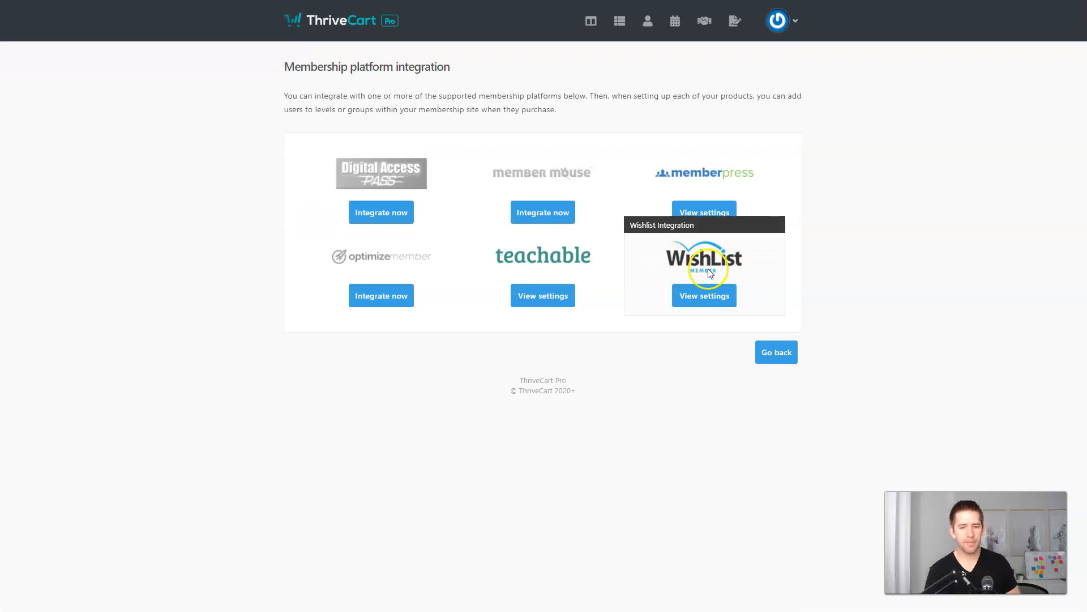
click(704, 296)
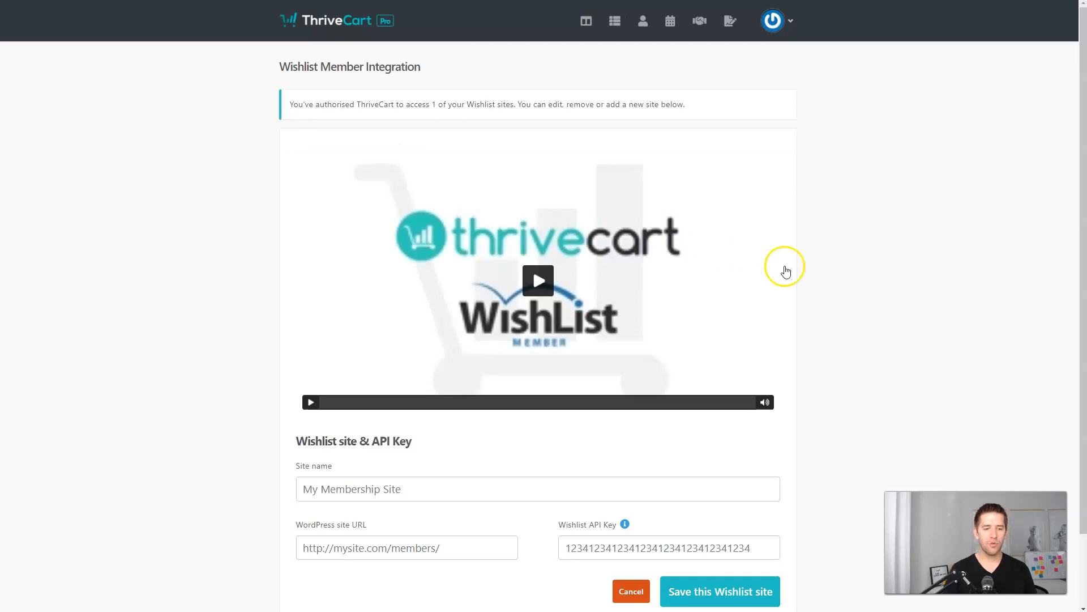
scroll(down, 3)
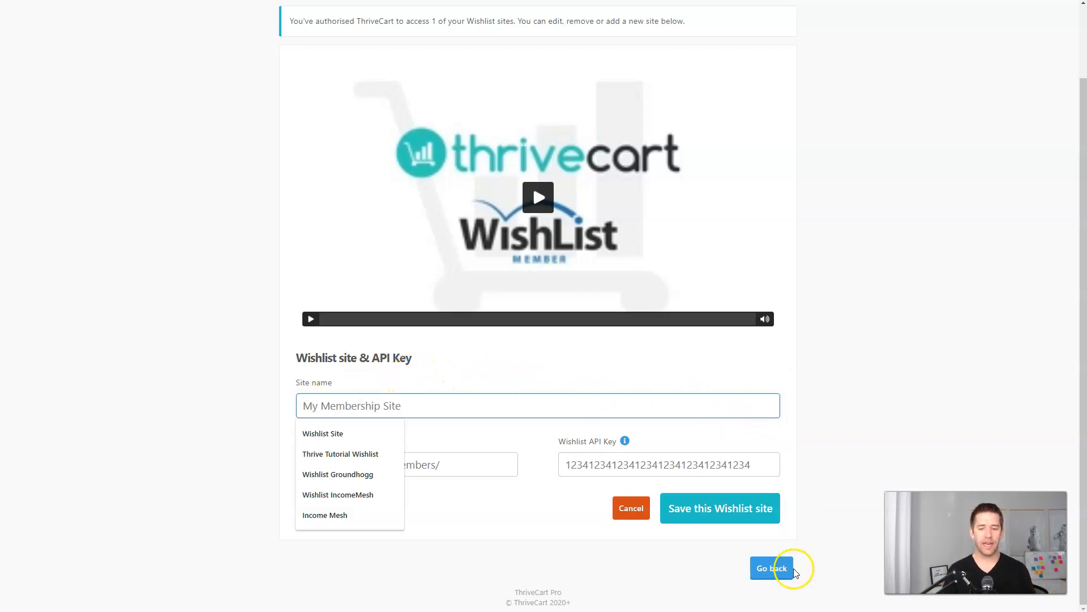
click(771, 568)
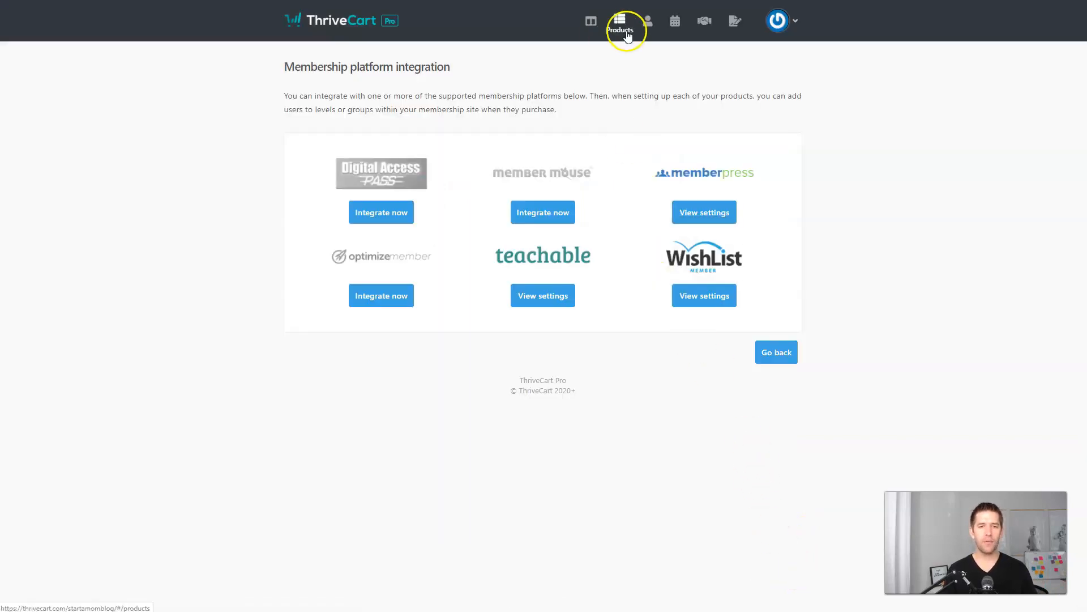
Create a new product and fill its fulfillment support contact address
click(620, 21)
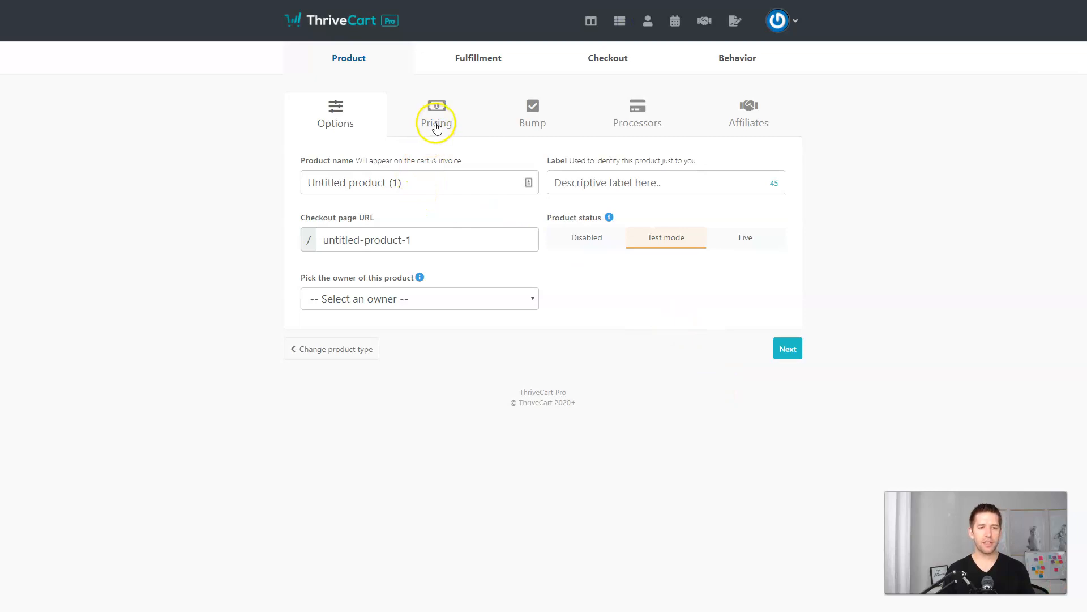
click(478, 57)
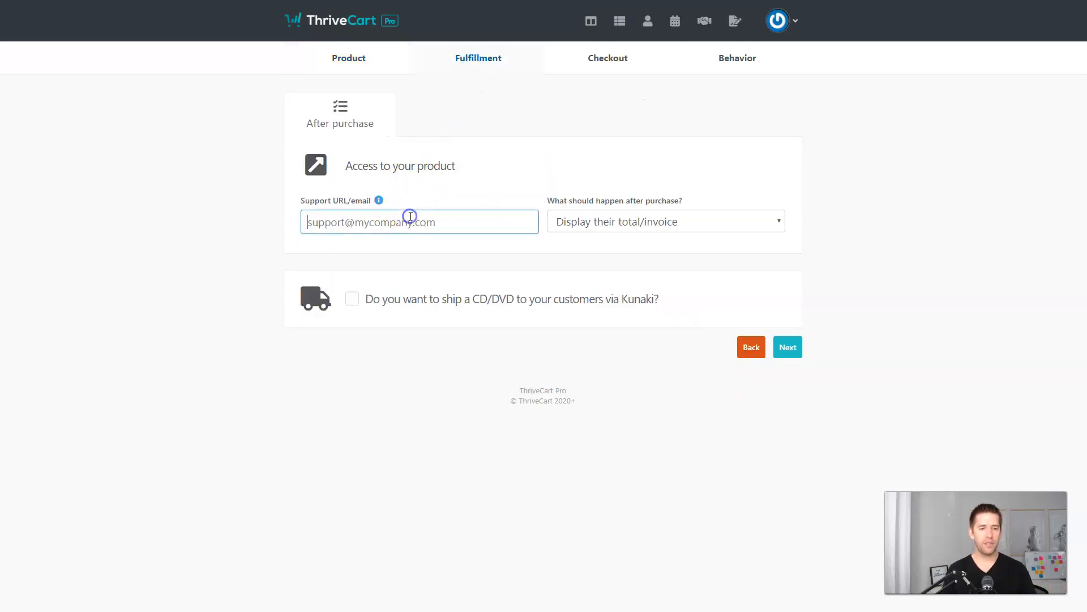
click(666, 222)
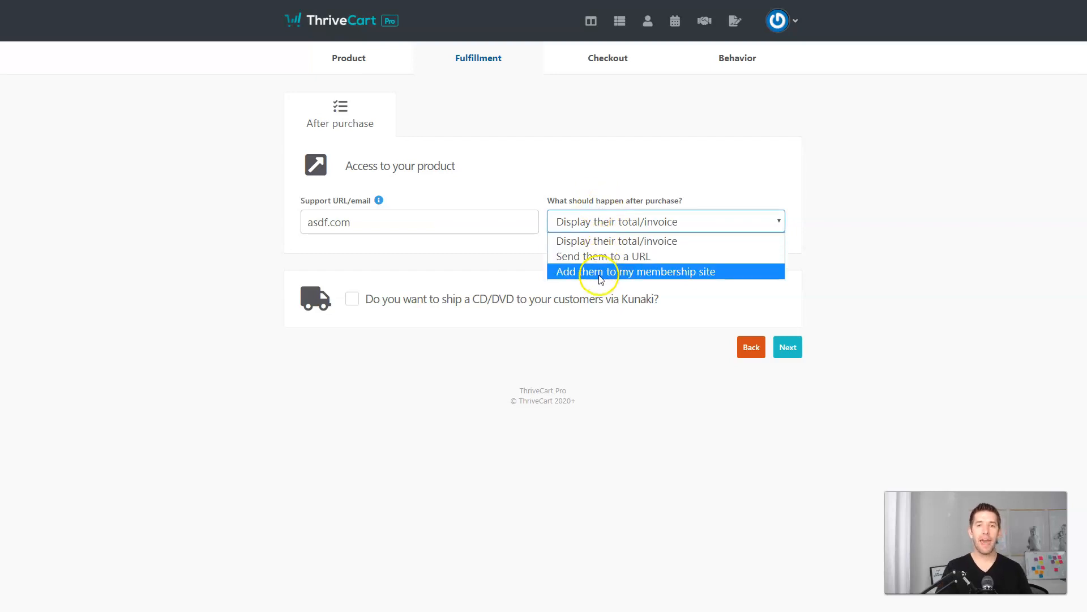
Add buyers to the Wishlist membership site at the Kartra Bonus level on purchase
click(623, 271)
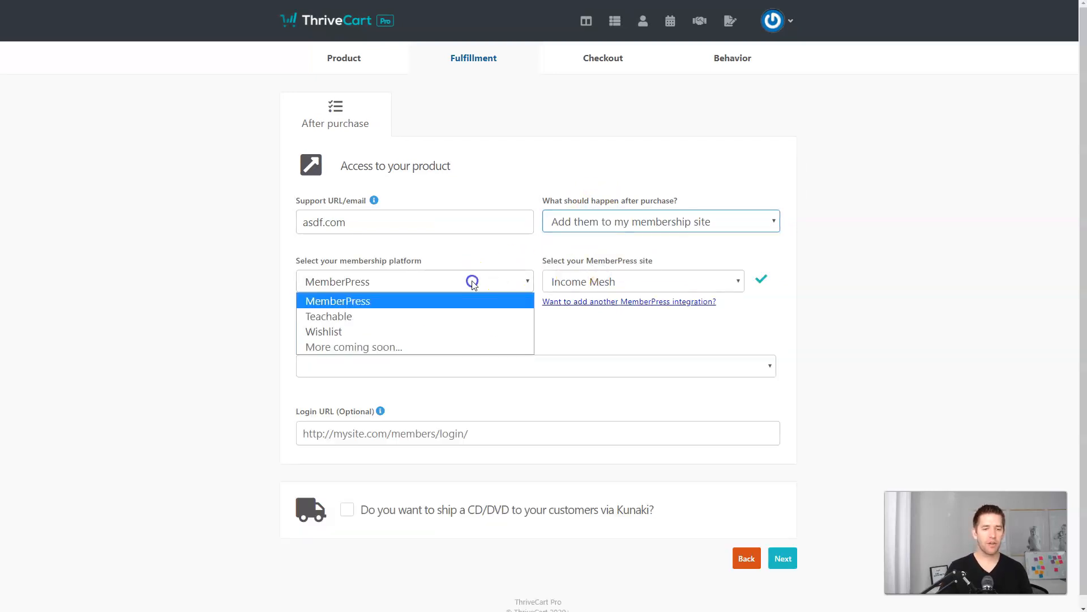
click(324, 331)
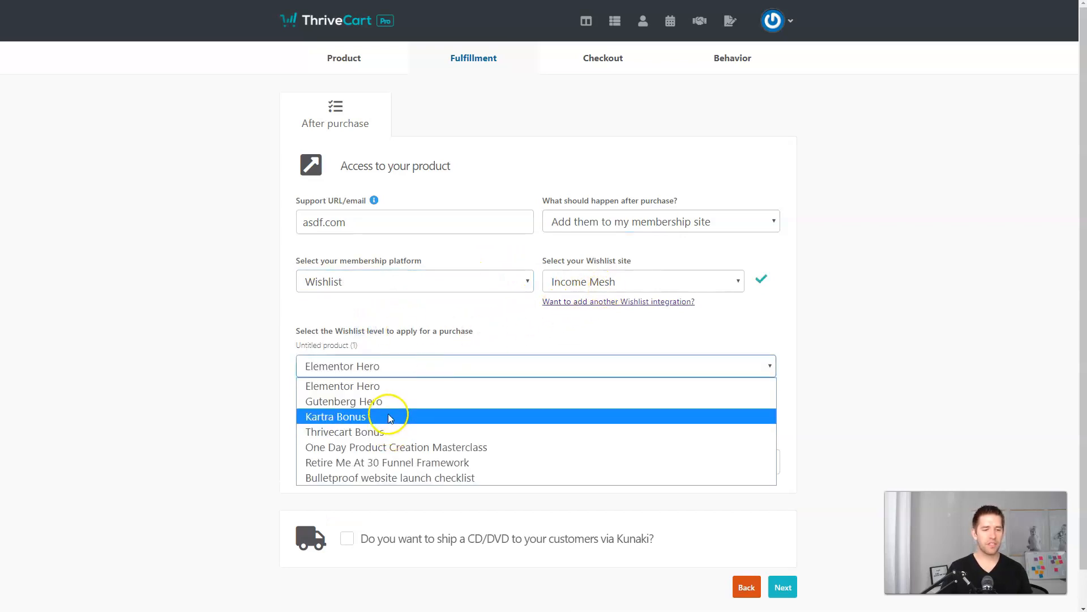
click(347, 416)
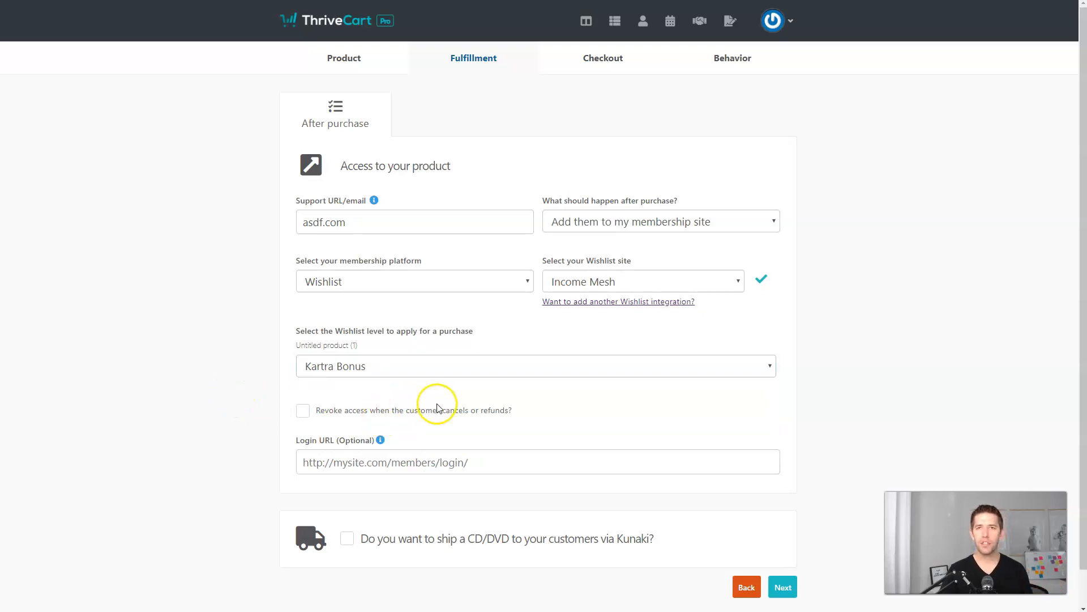
mouse_move(632, 357)
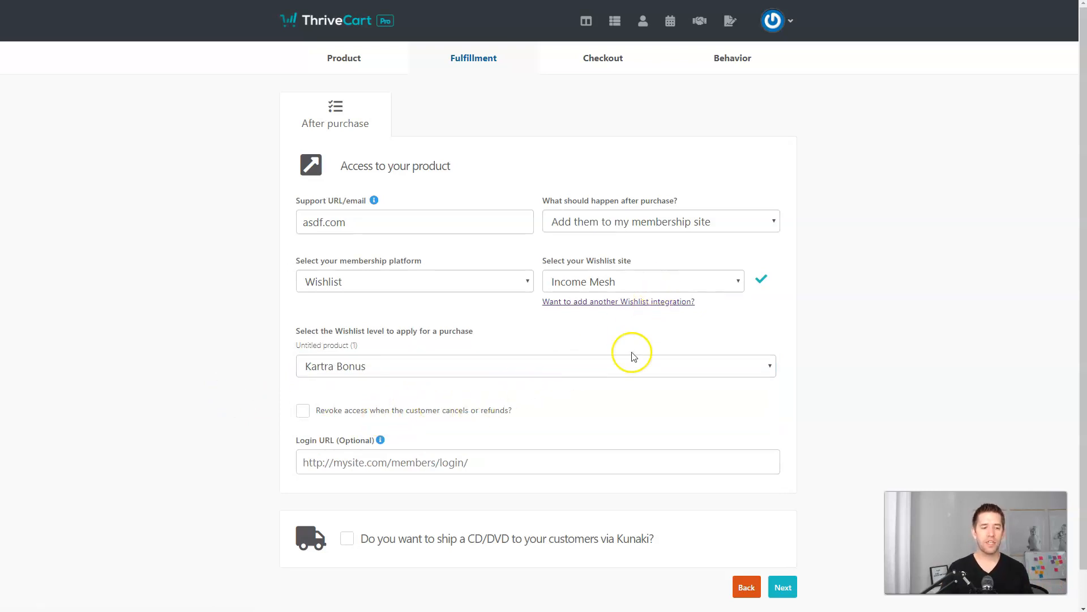
mouse_move(311, 421)
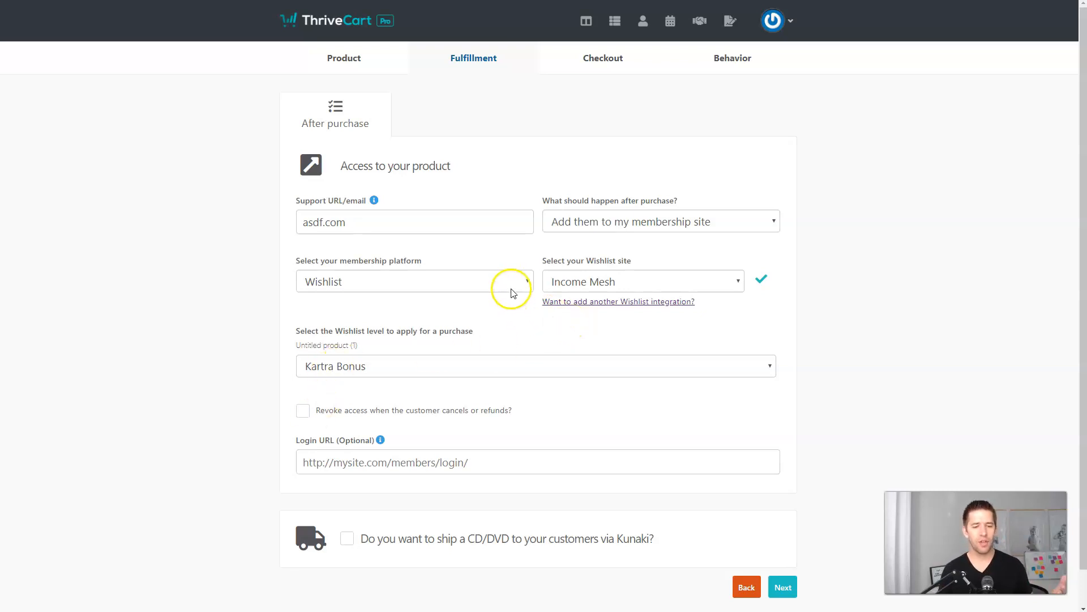
Change the product's membership platform from Wishlist to MemberPress
click(414, 281)
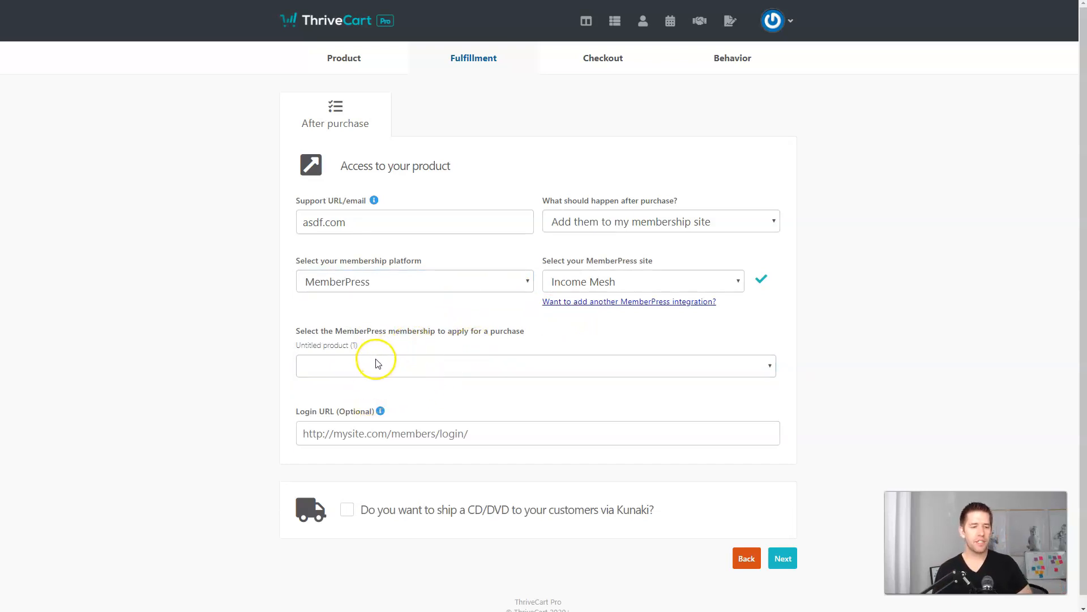
mouse_move(331, 401)
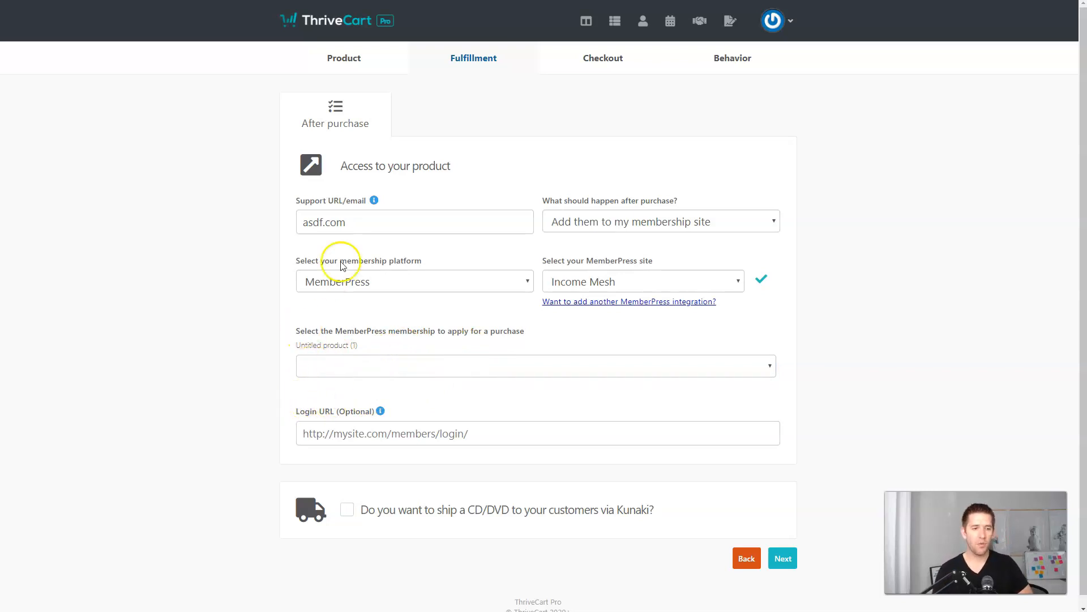
click(414, 281)
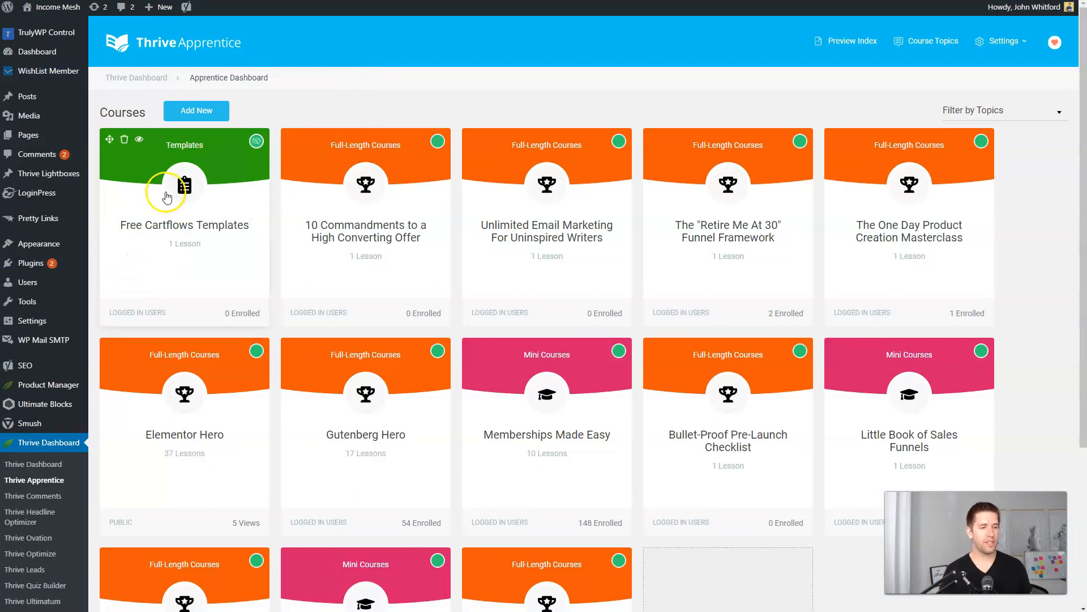
Start a WishList Membership access rule on the Free Cartflows Templates course
click(167, 197)
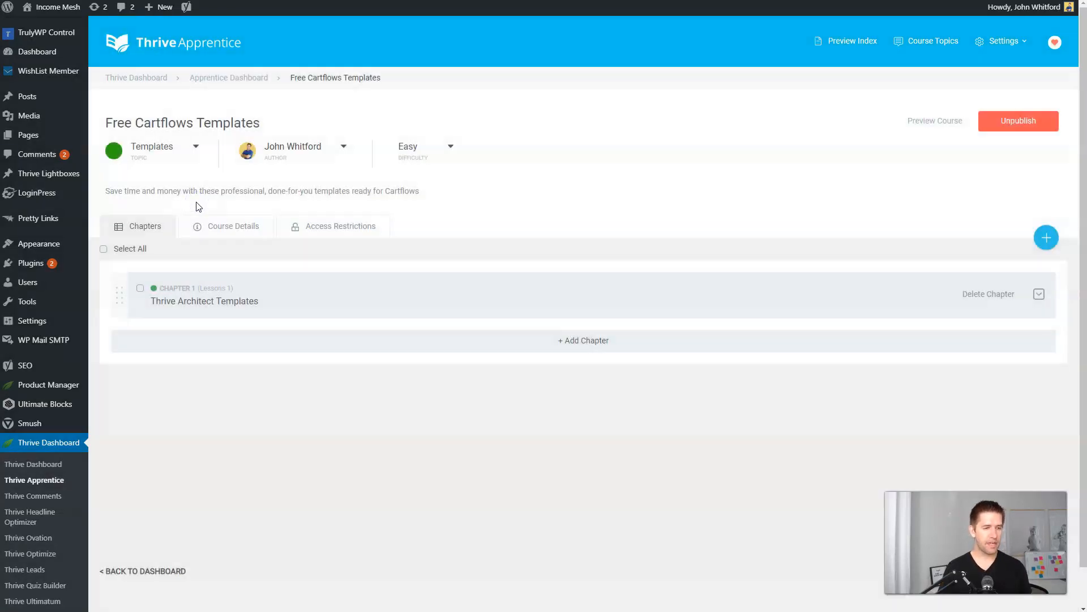
click(340, 226)
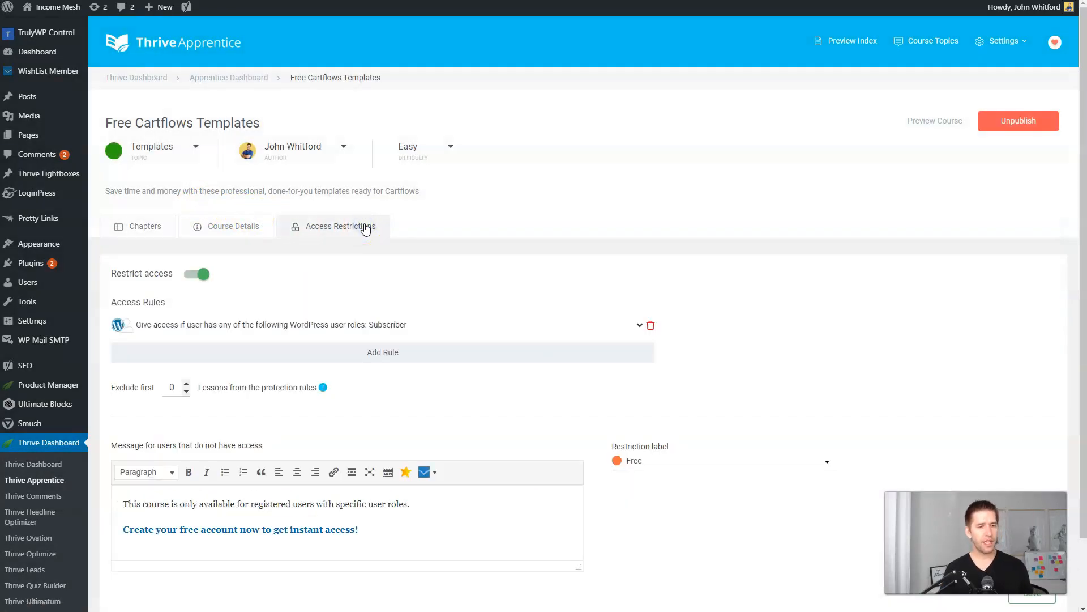
click(383, 352)
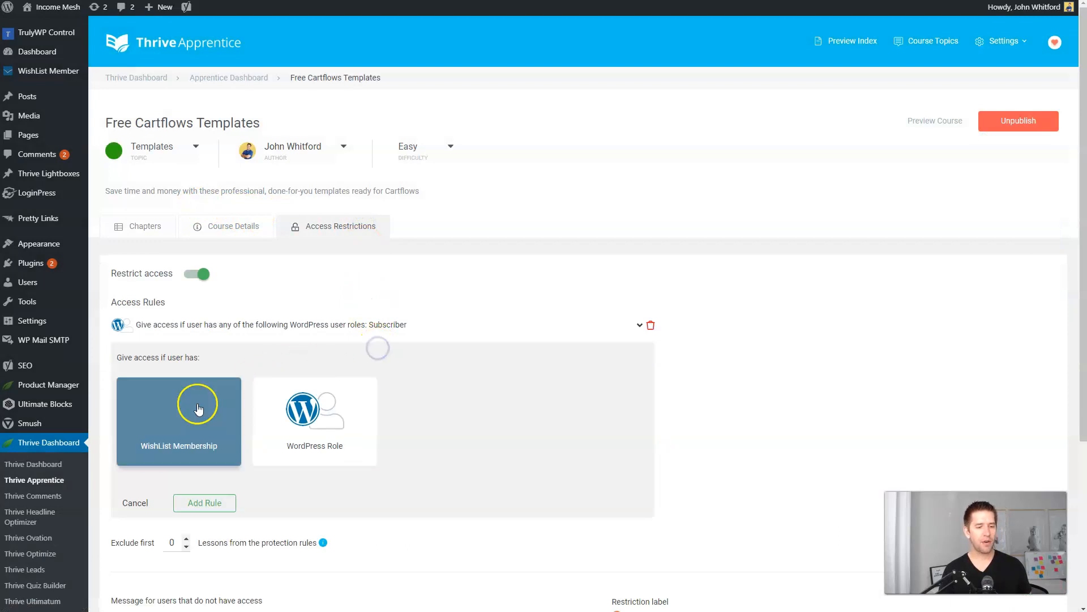
click(179, 416)
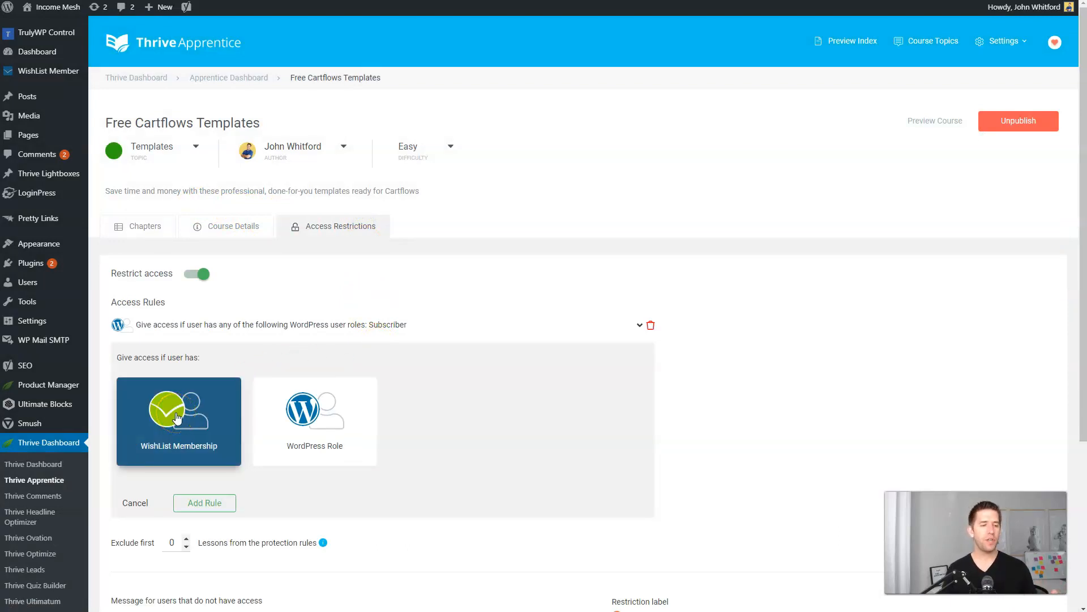
click(179, 417)
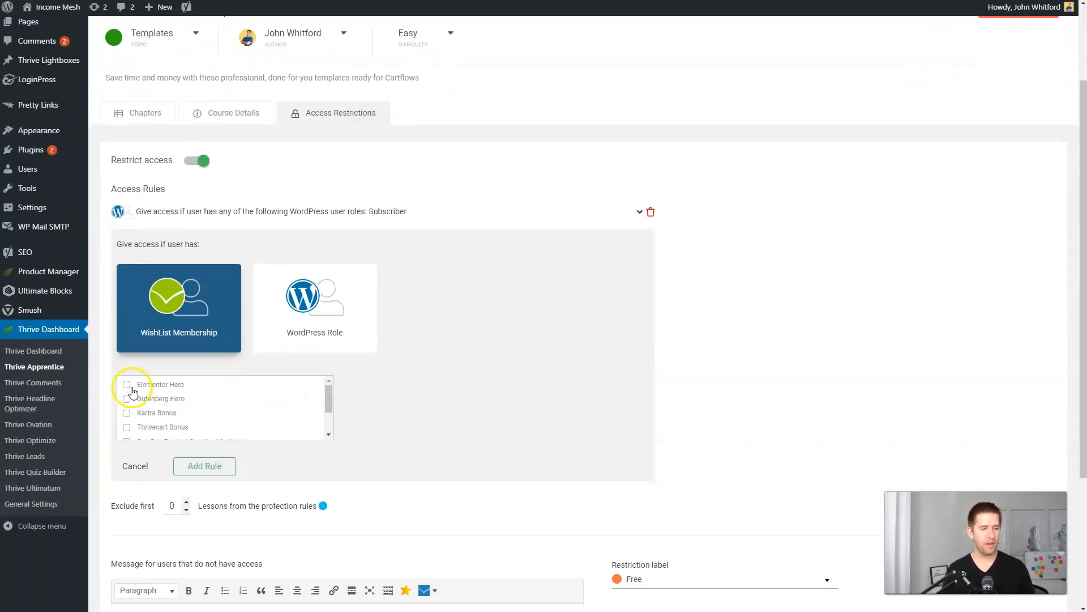
Tick and untick the Elementor Hero level, cancel the rule, and return to the AppSumo plans
click(127, 385)
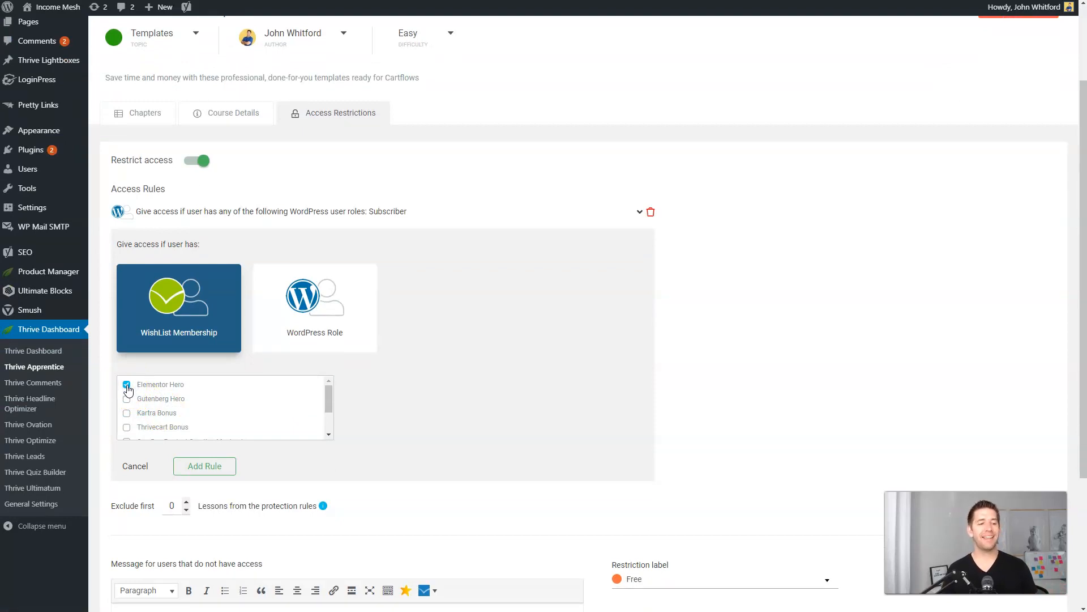
click(127, 385)
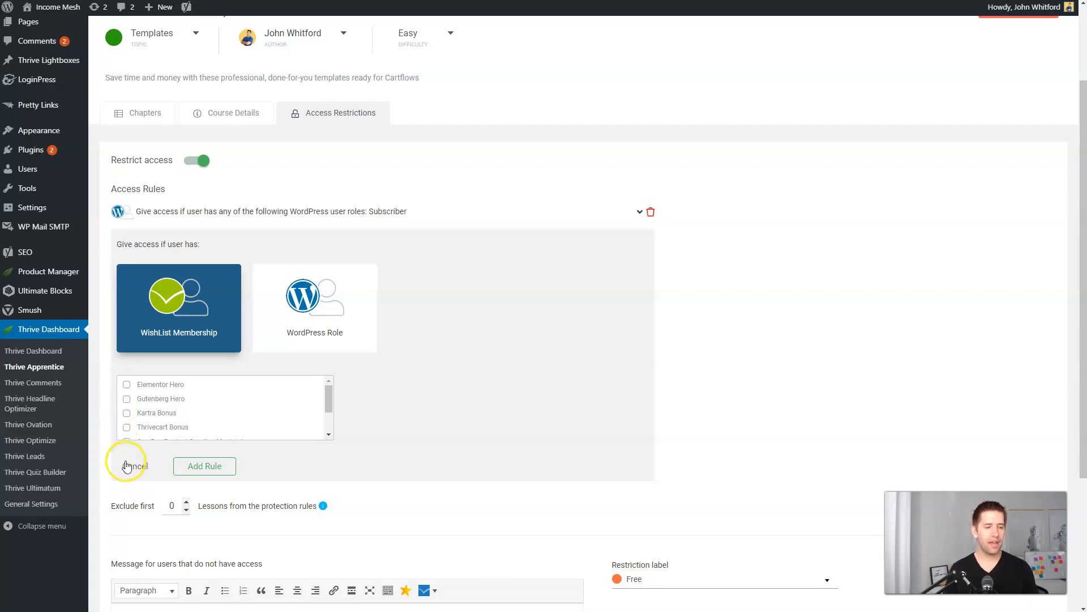
click(127, 465)
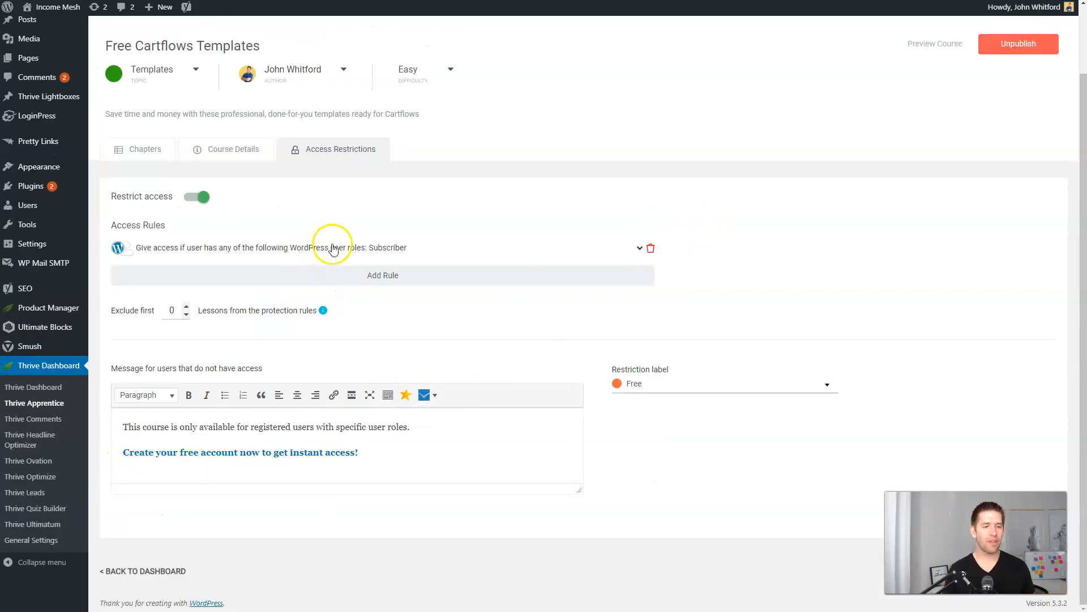
mouse_move(867, 299)
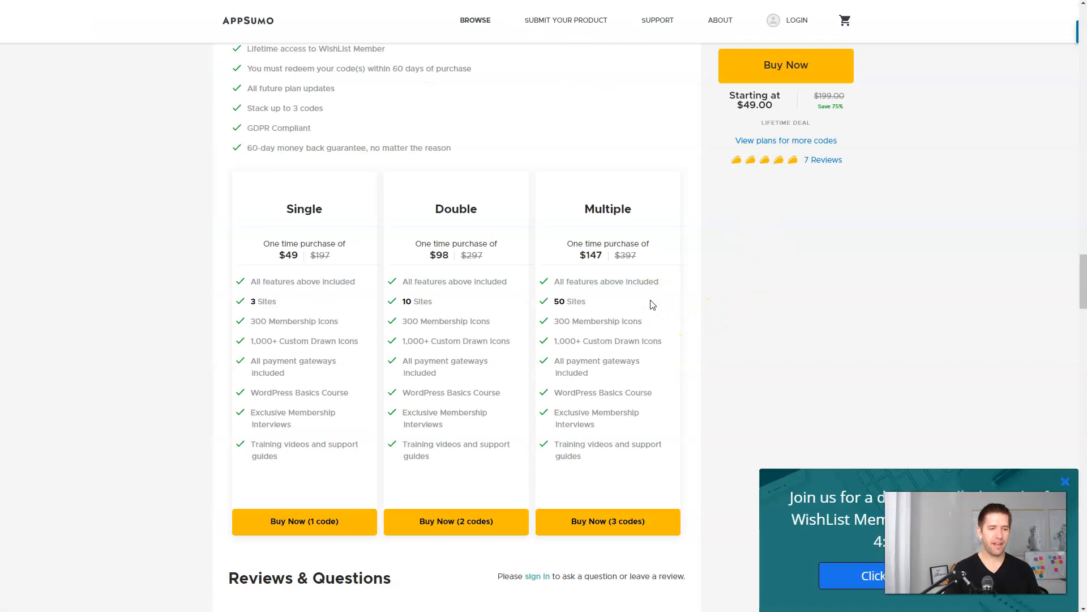
scroll(up, 3)
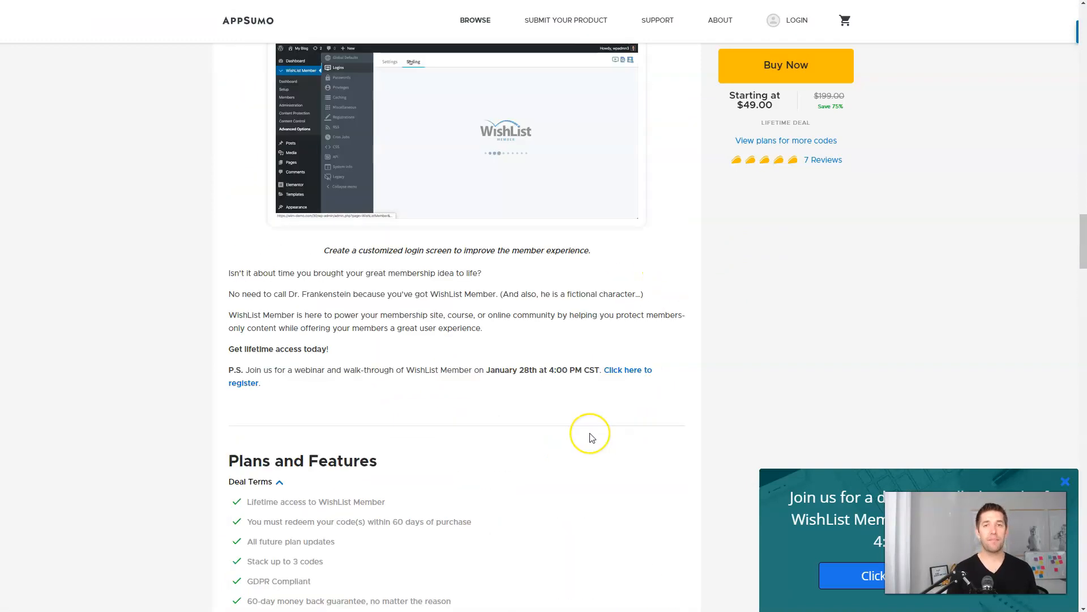